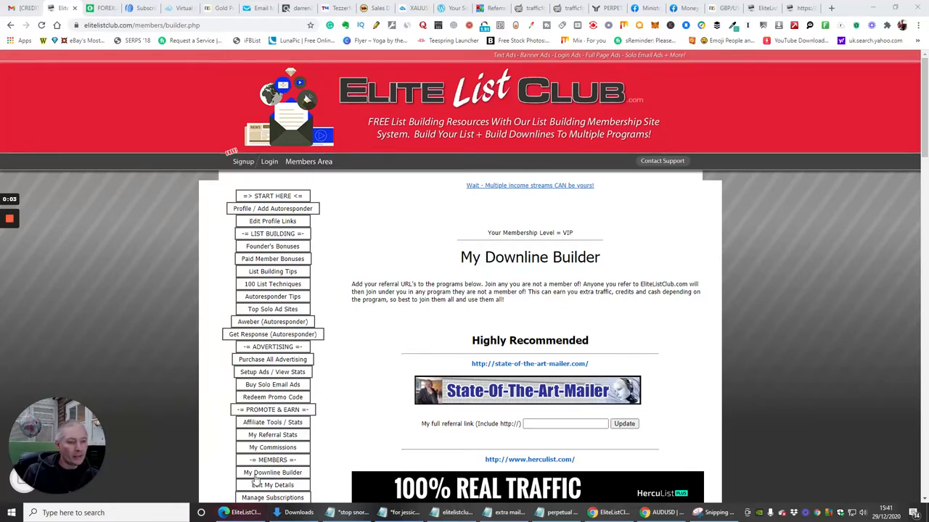
Scroll the member area to reach the Edit My Details profile page
scroll(down, 3)
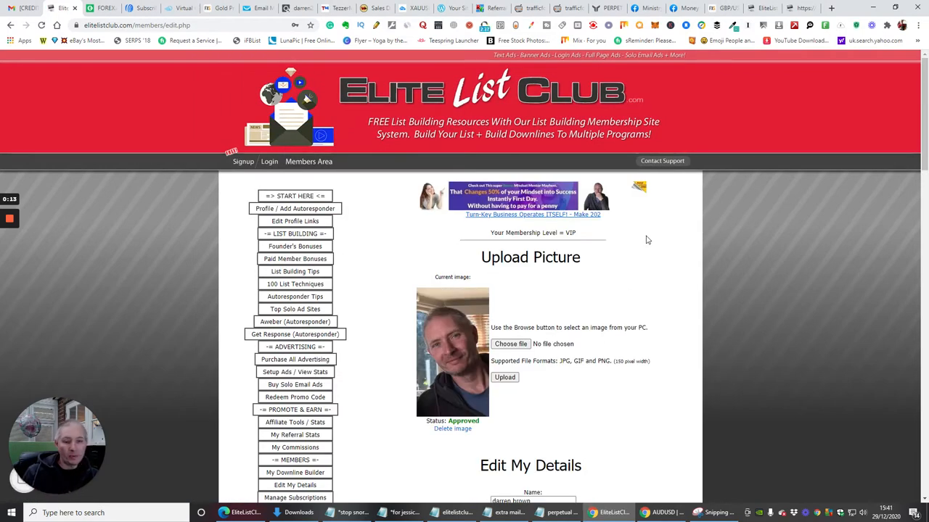
mouse_move(520, 312)
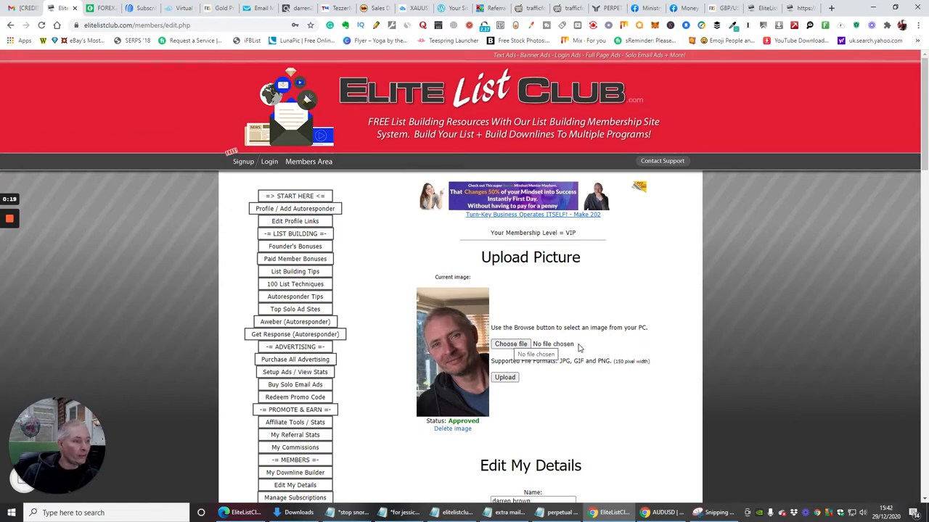
mouse_move(579, 392)
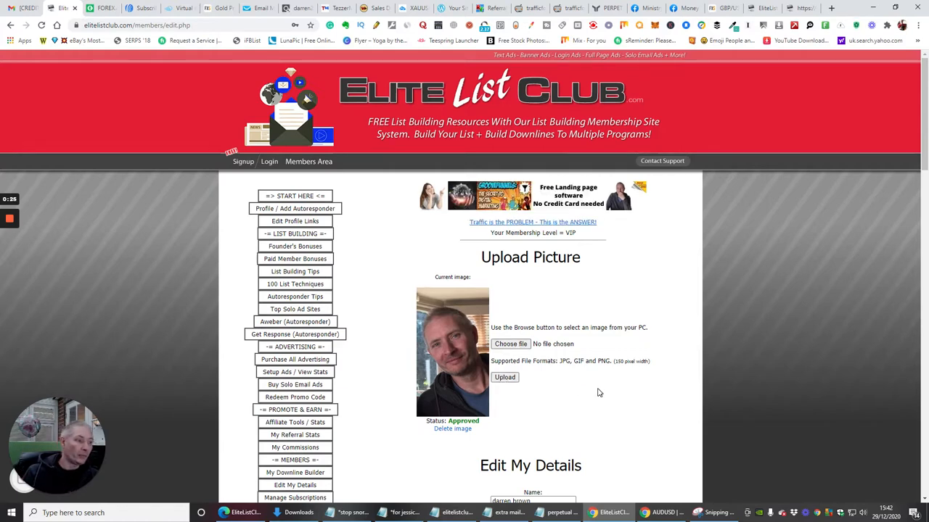
mouse_move(467, 366)
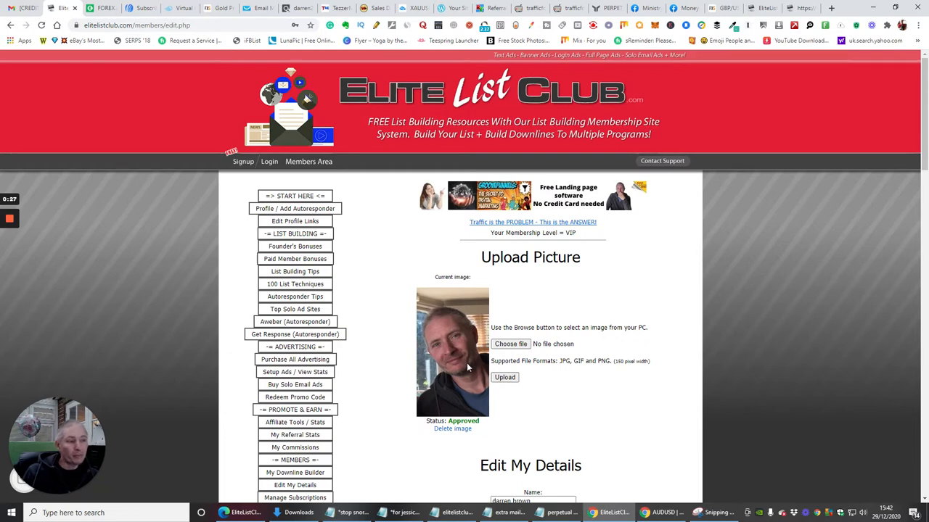
mouse_move(463, 348)
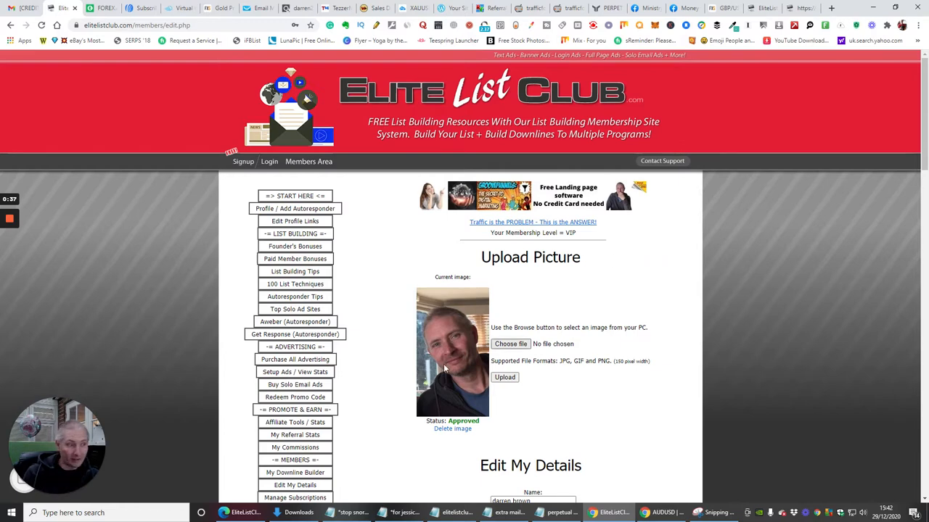
Scroll past the exit pop, blog and social URLs to the Your Autoresponder Code section
scroll(down, 3)
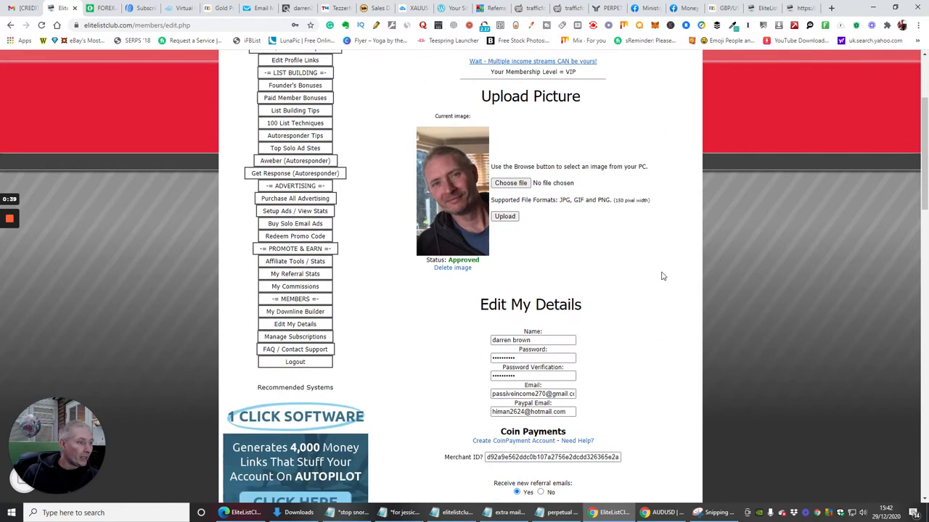
scroll(down, 3)
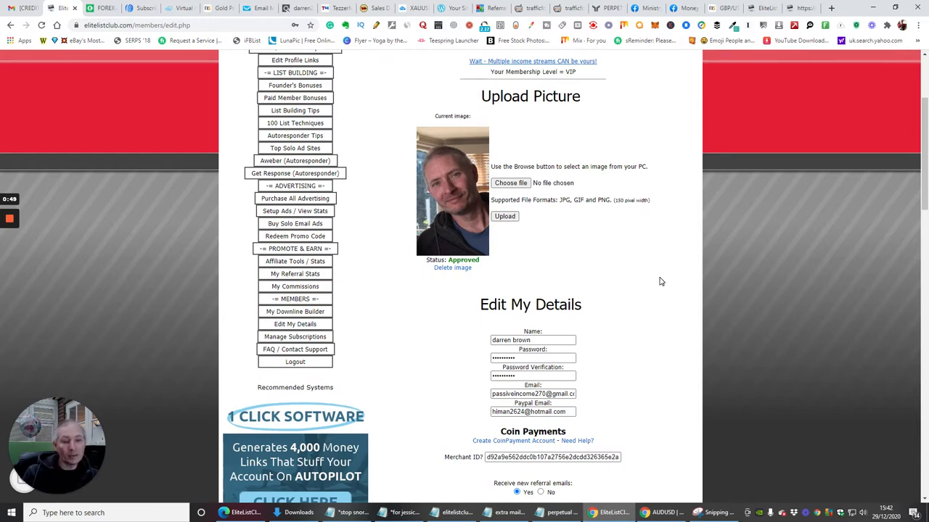
mouse_move(621, 212)
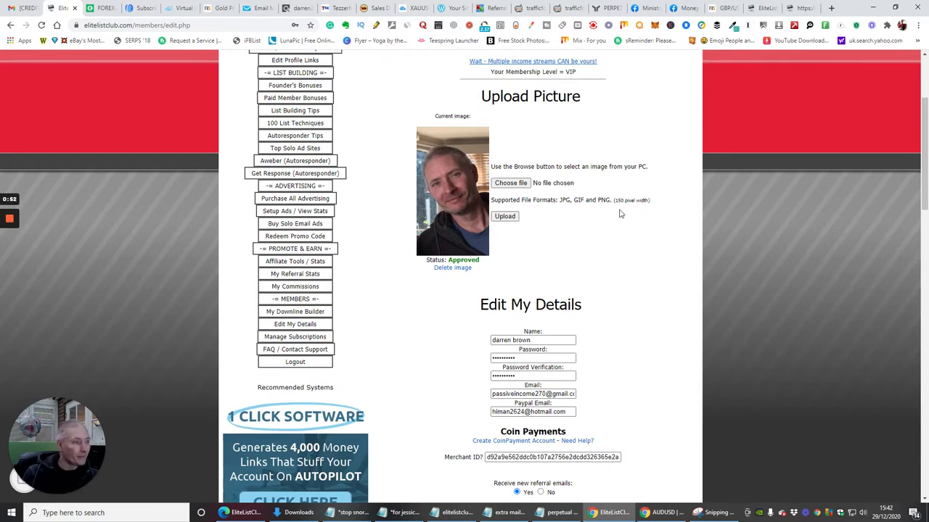
scroll(down, 3)
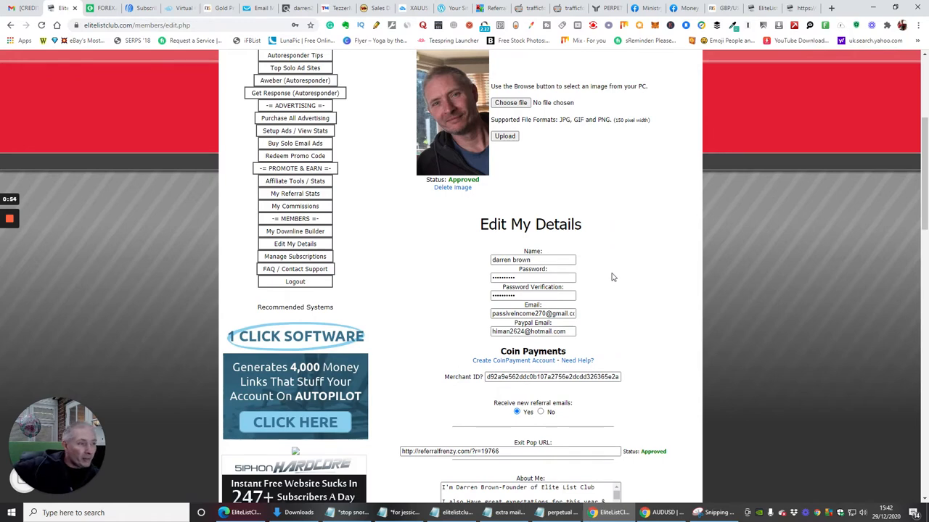
mouse_move(483, 255)
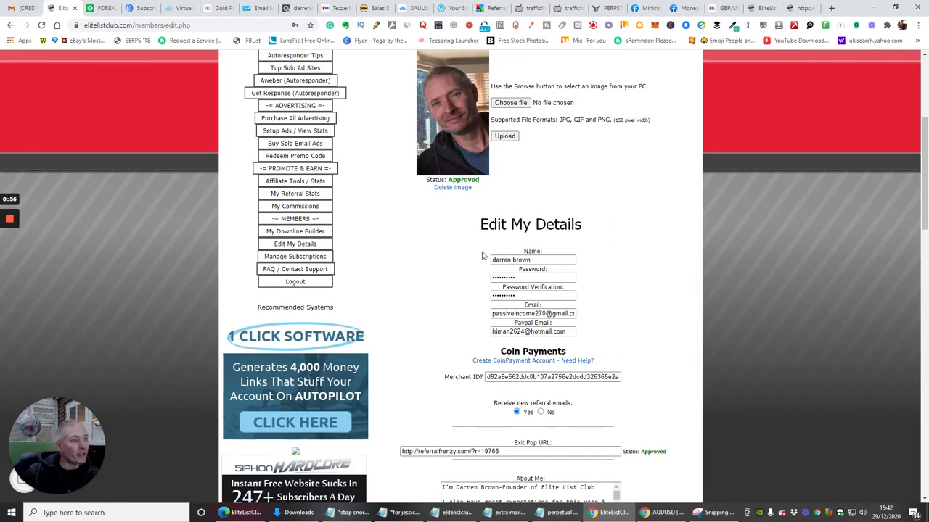
scroll(down, 3)
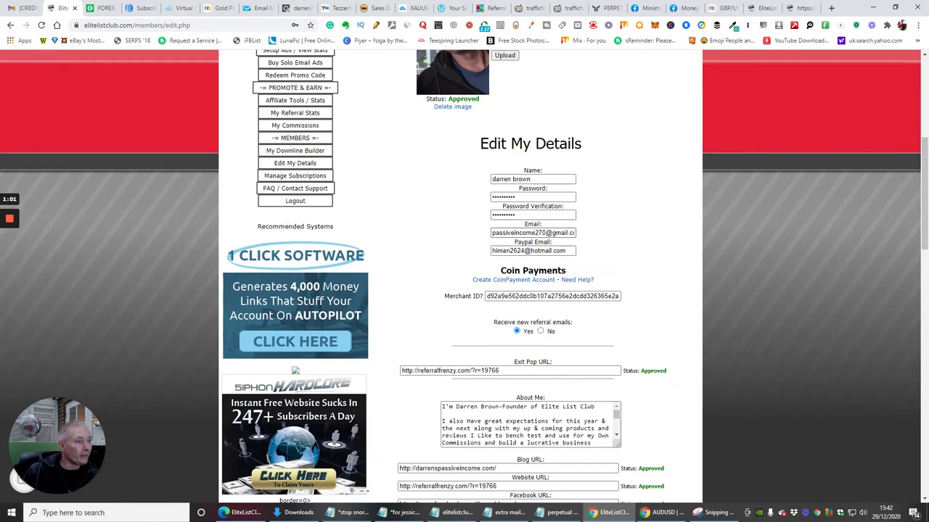
scroll(down, 3)
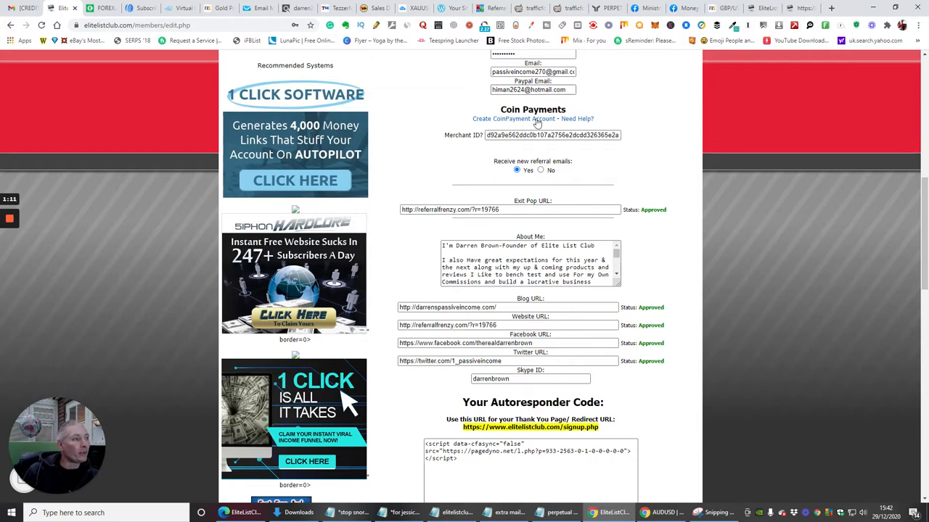
scroll(down, 3)
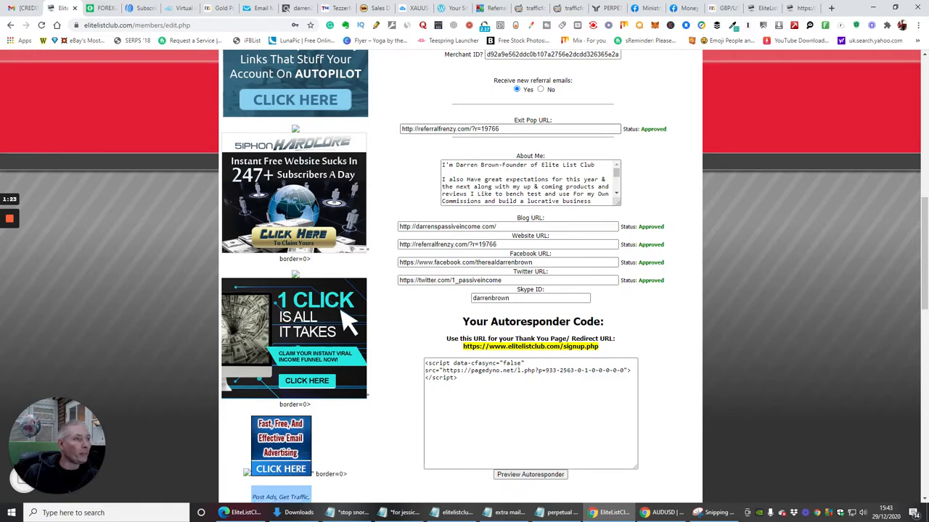
scroll(down, 3)
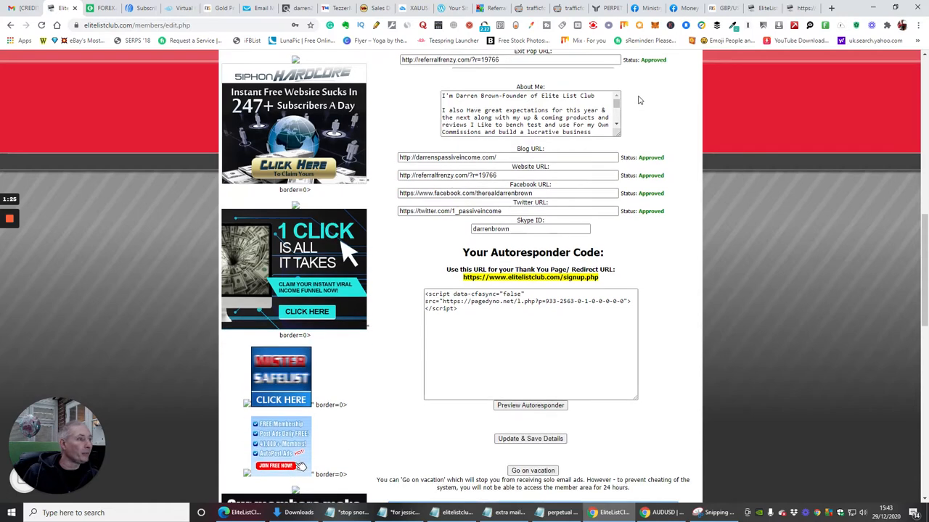
scroll(down, 3)
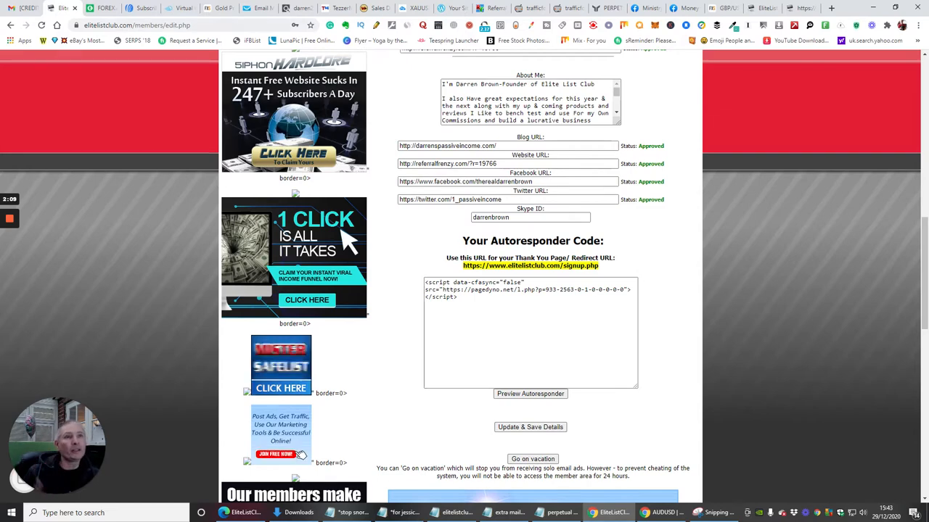
click(131, 8)
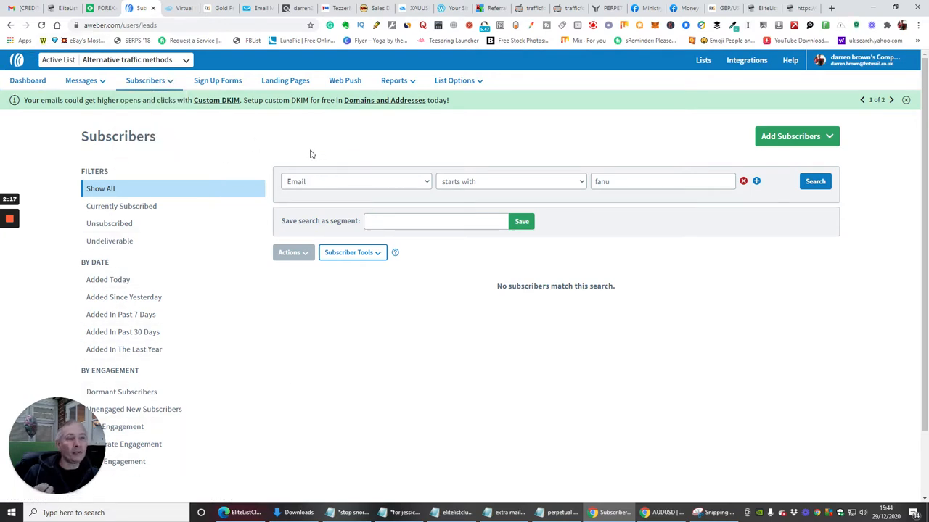
mouse_move(340, 146)
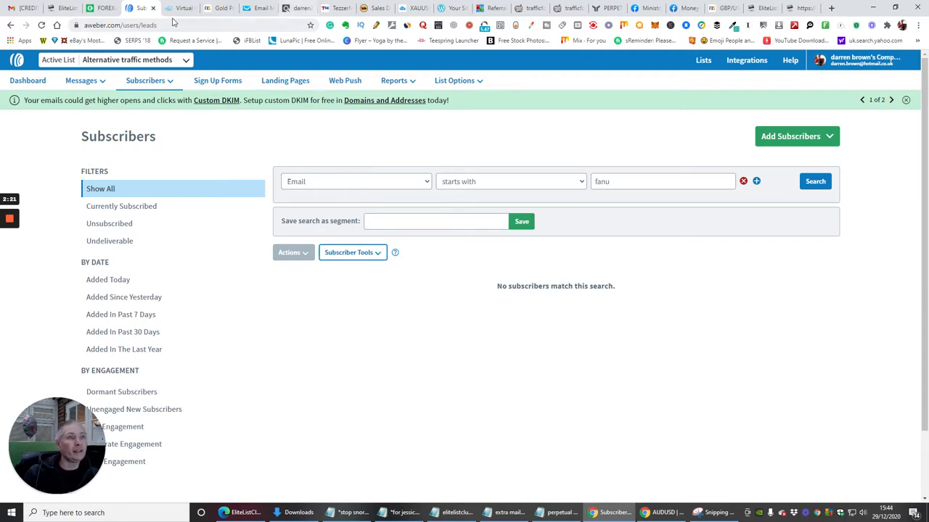
Switch from AWeber Subscribers to the other Chrome window's PageDyno campaign table
click(66, 8)
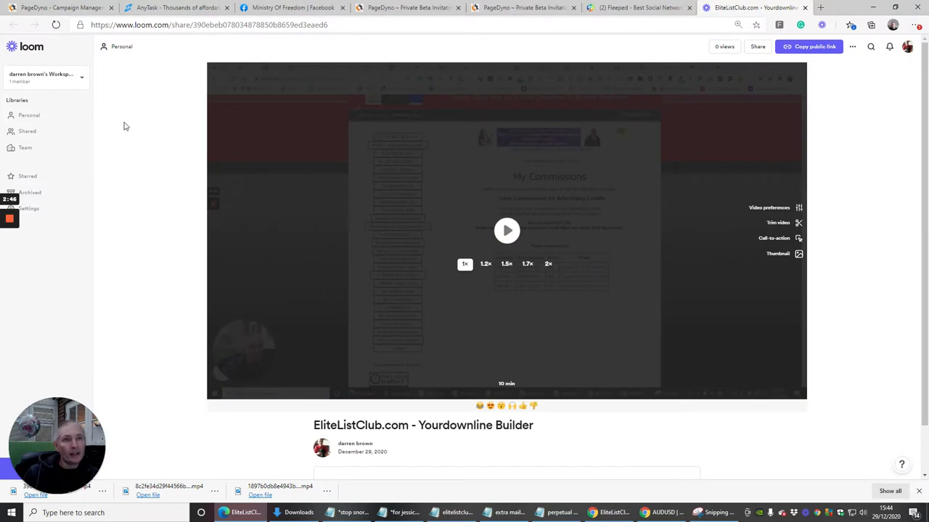
mouse_move(54, 11)
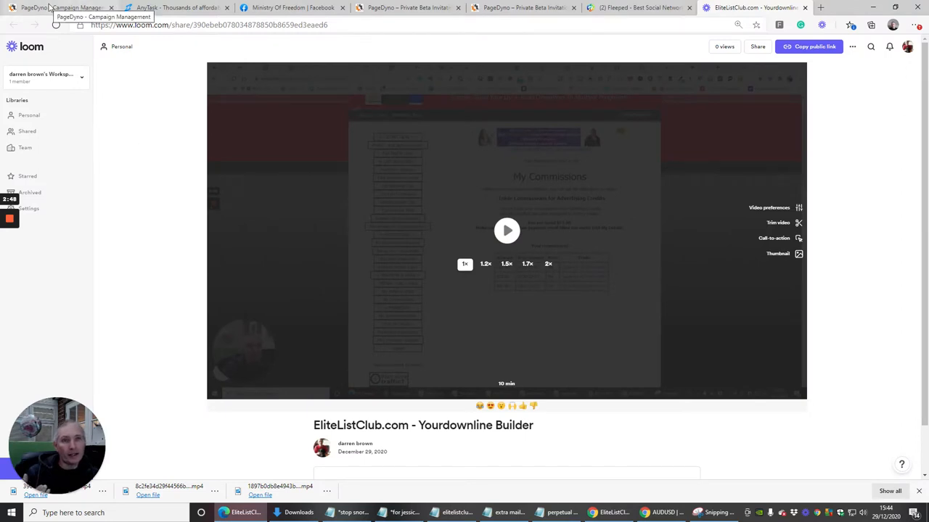
click(65, 7)
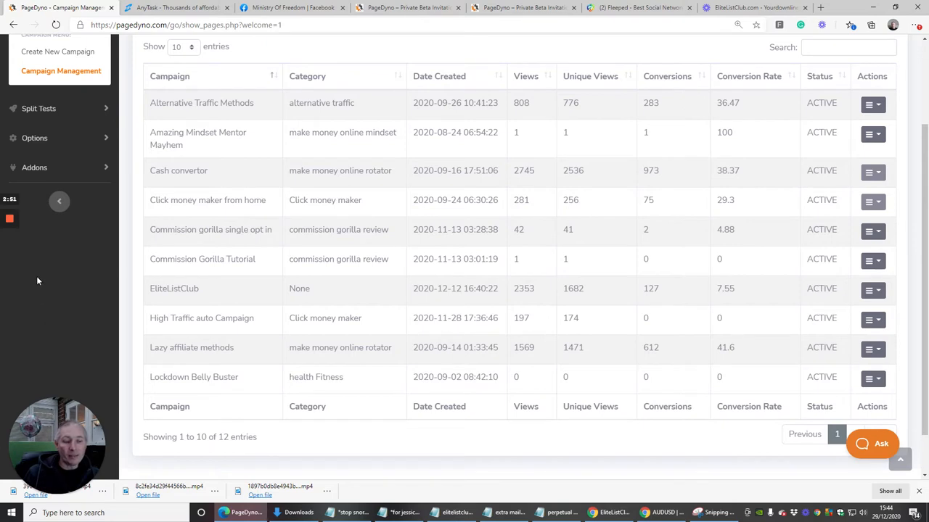
mouse_move(40, 305)
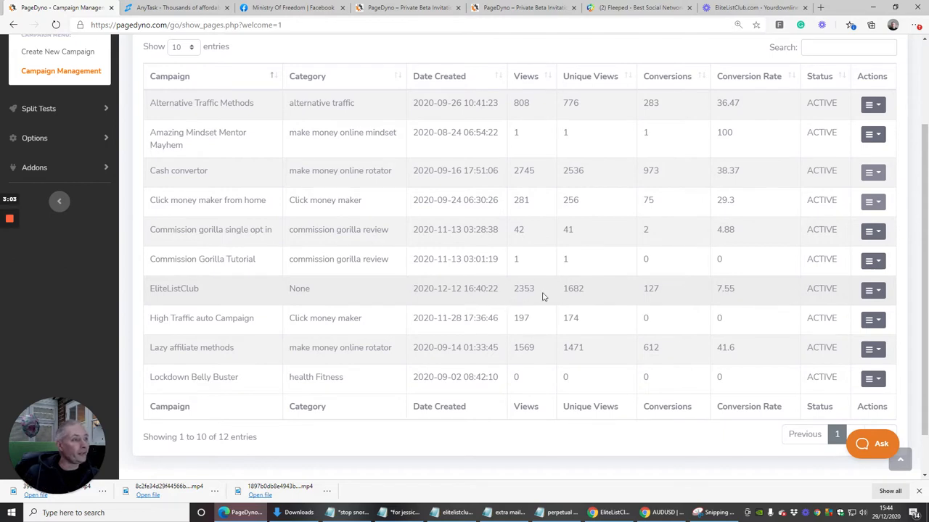
mouse_move(589, 298)
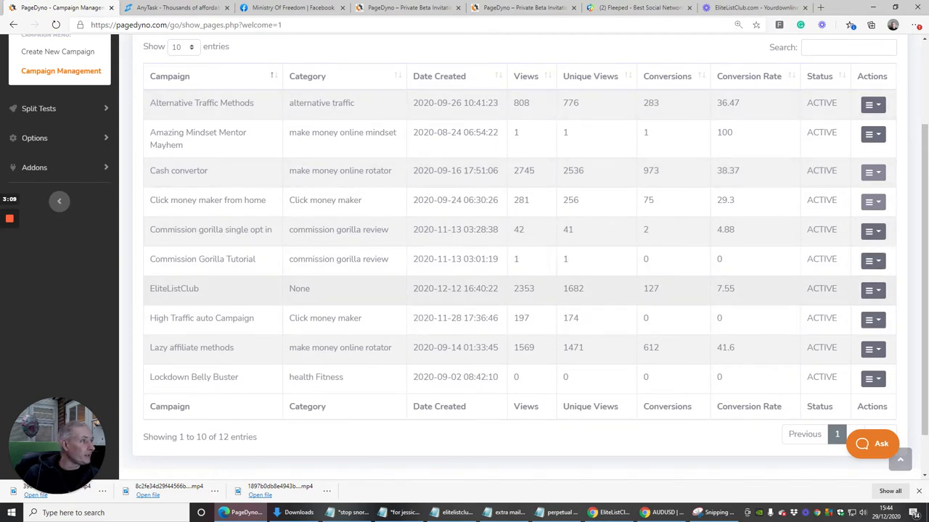
mouse_move(661, 289)
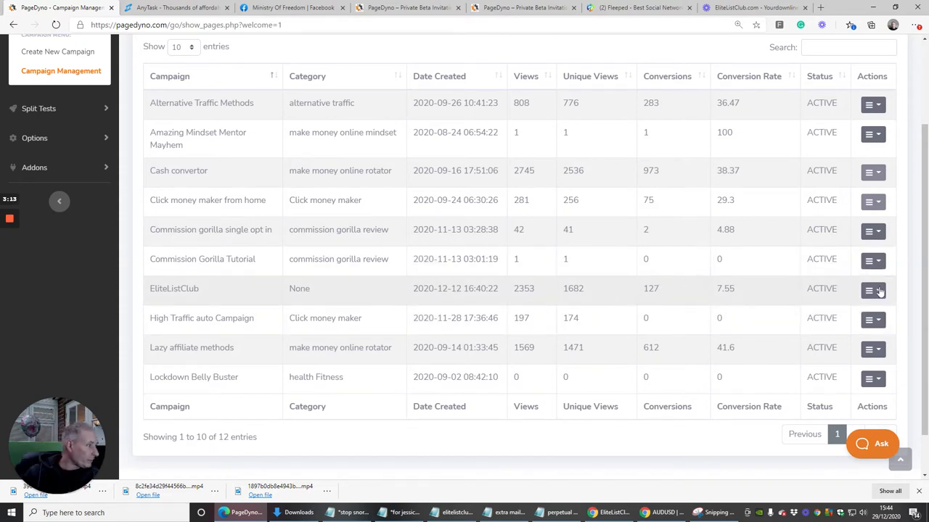
Choose Get Code from the EliteListClub campaign's Actions dropdown
click(870, 290)
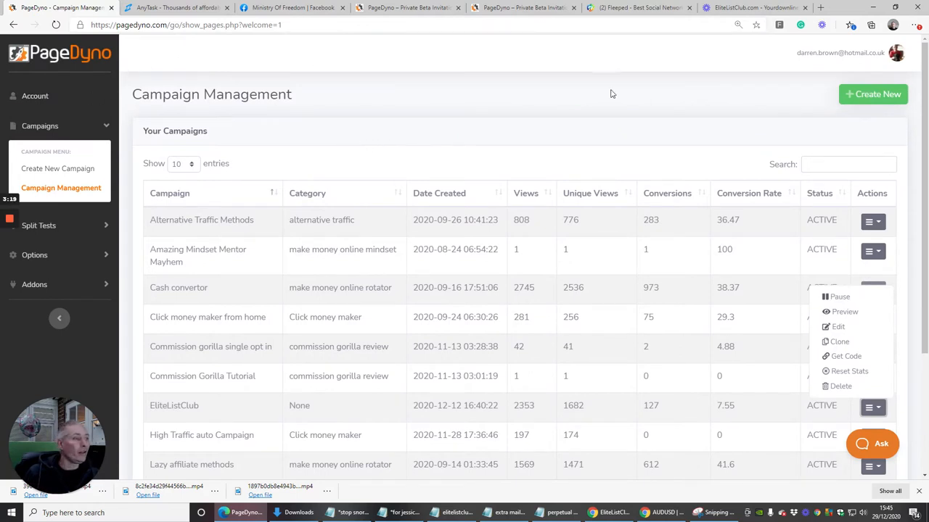
mouse_move(431, 128)
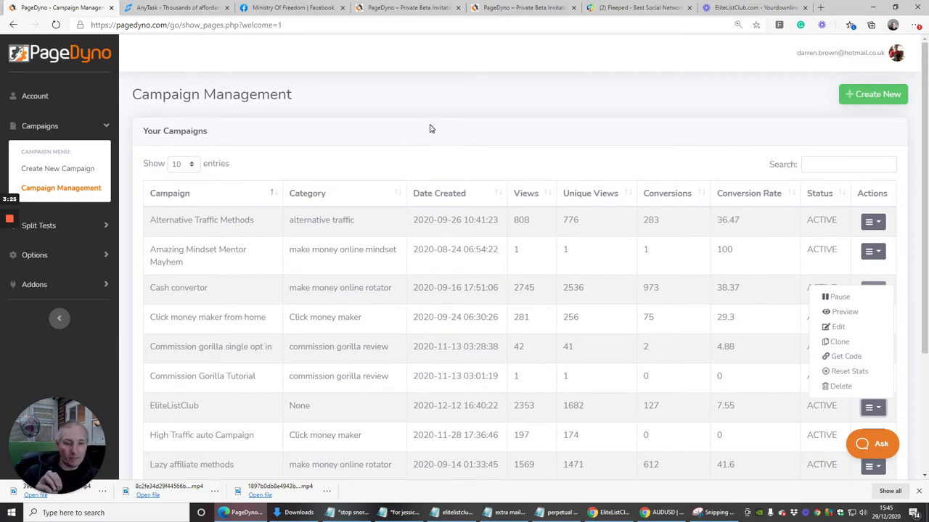
mouse_move(200, 375)
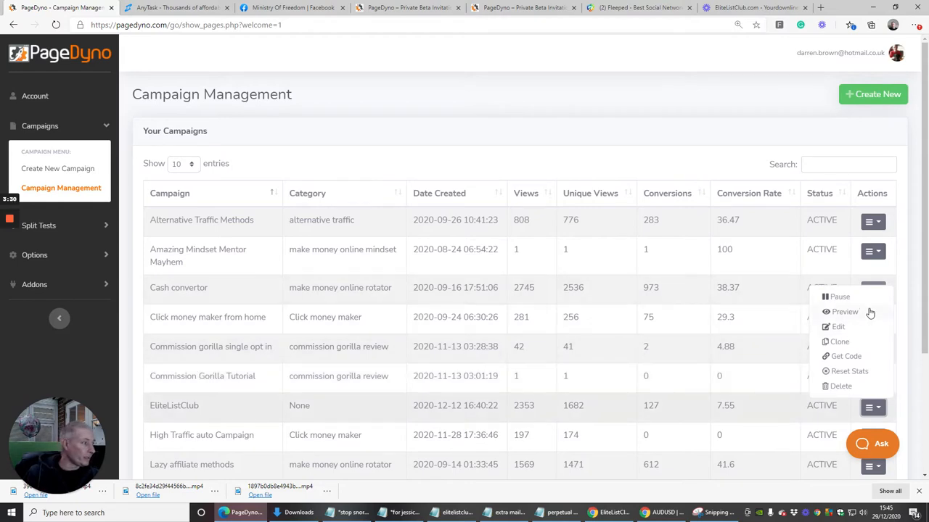
mouse_move(865, 359)
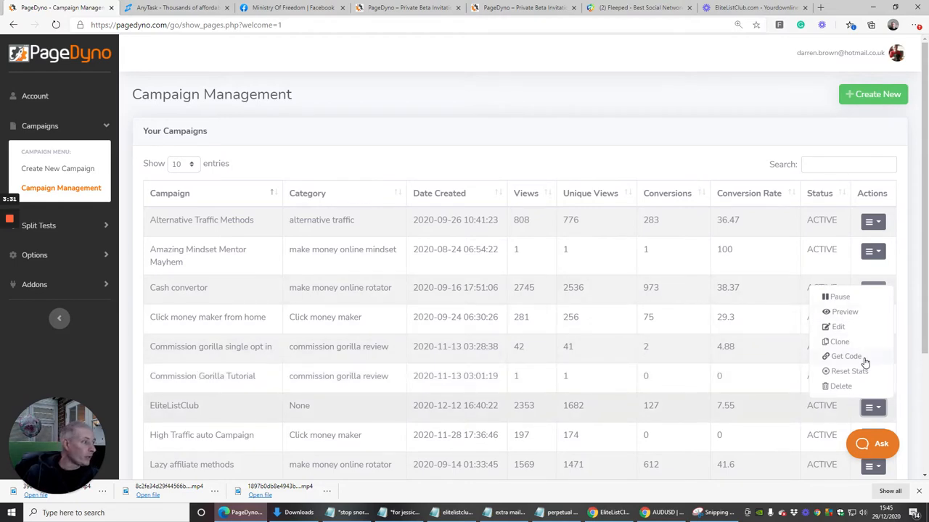
click(845, 357)
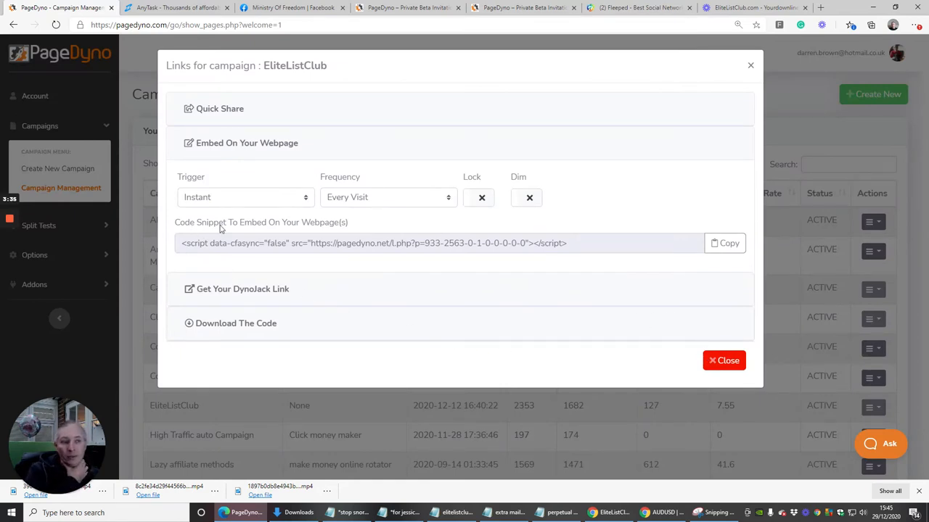
mouse_move(225, 280)
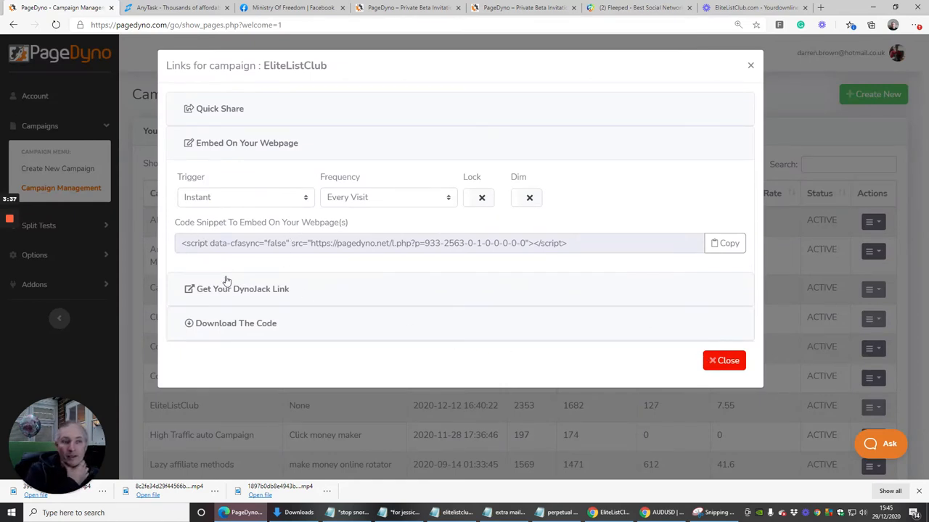
mouse_move(174, 257)
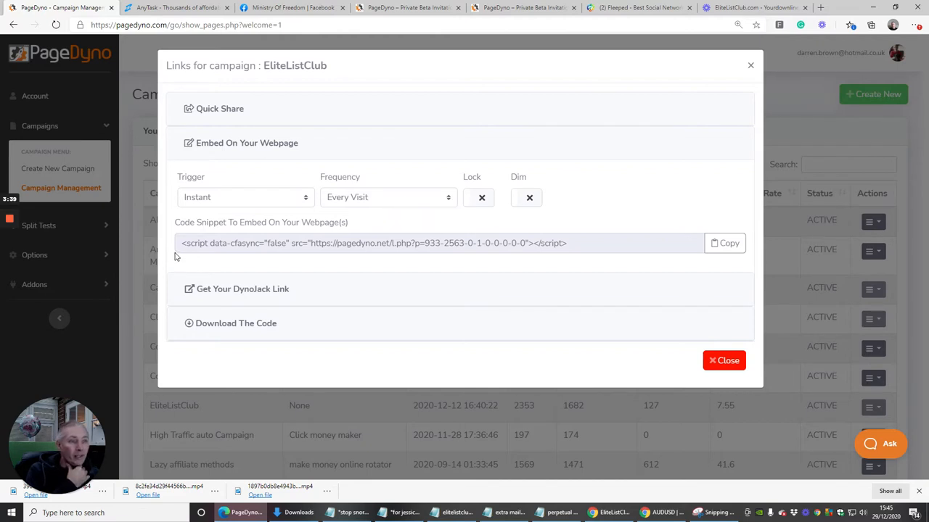
mouse_move(591, 273)
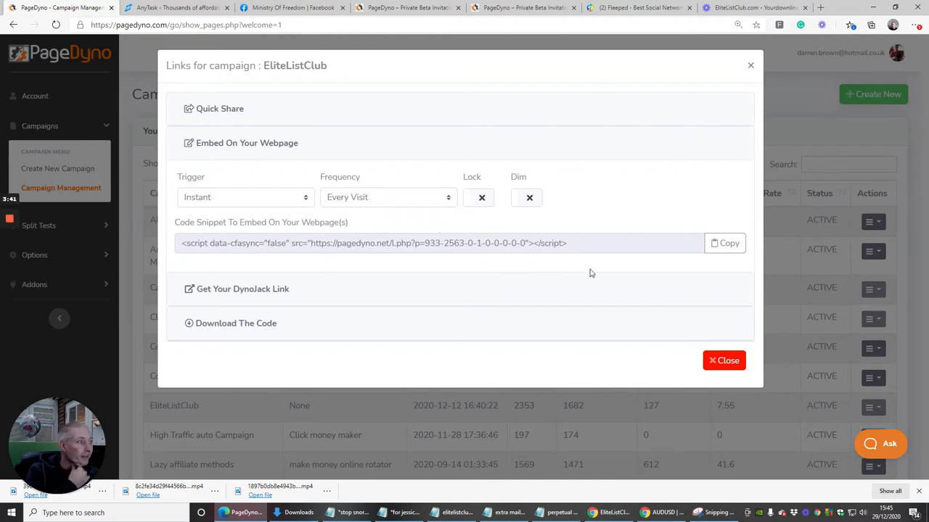
Select and copy the EliteListClub embed script from the Embed On Your Webpage field
click(725, 243)
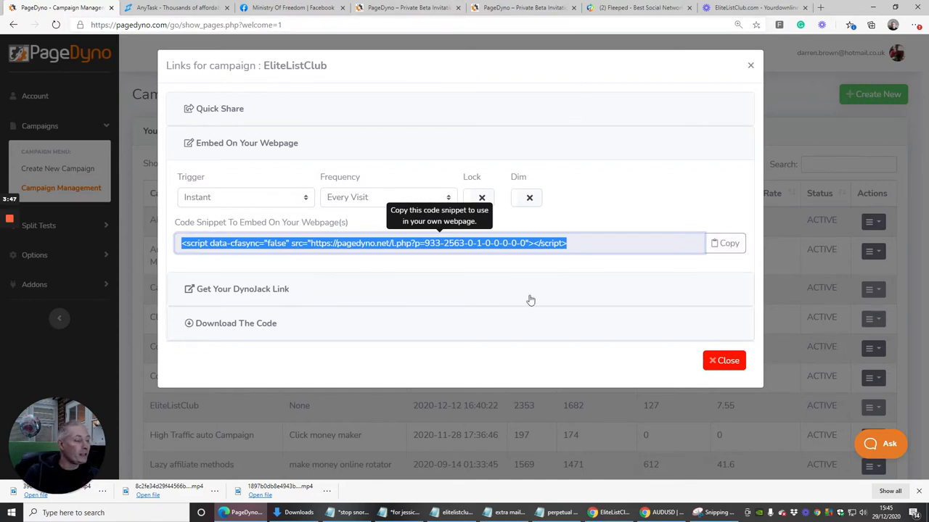
mouse_move(227, 272)
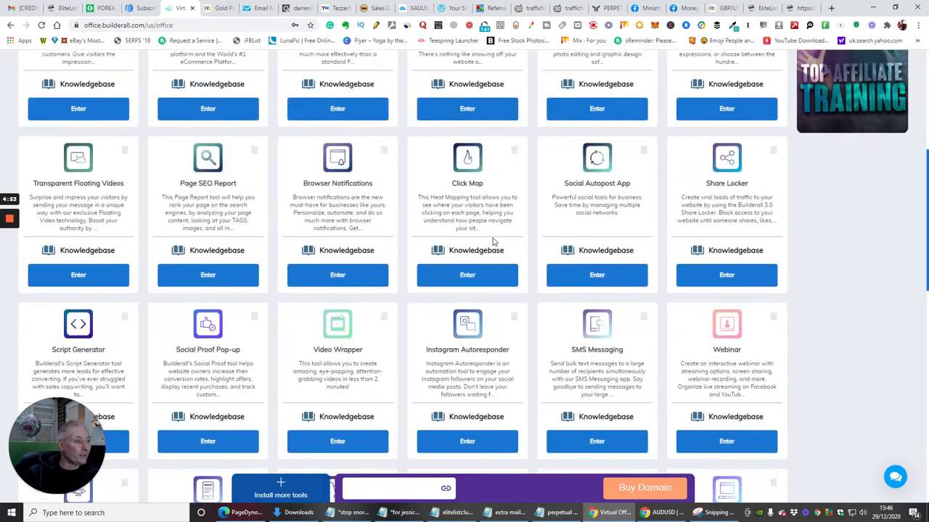
Enter the Website Builder from the Builderall office tools grid
scroll(down, 3)
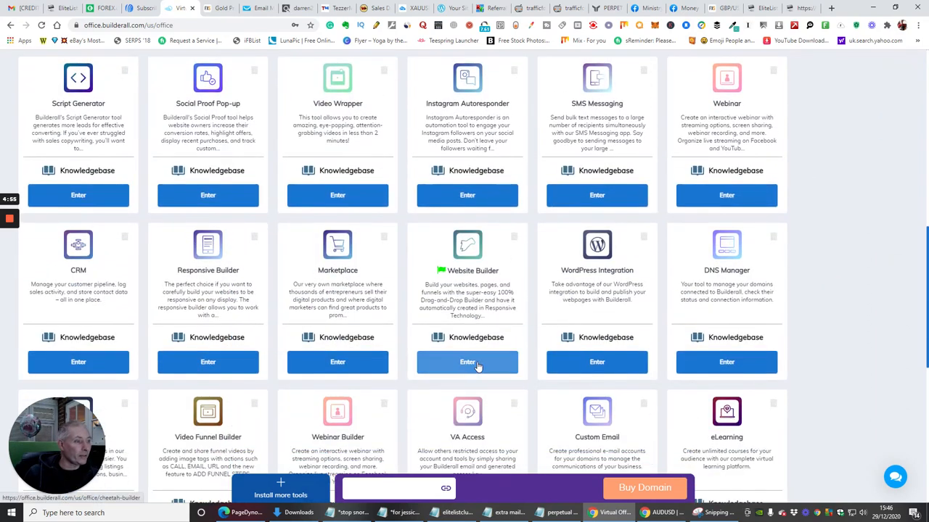
click(467, 362)
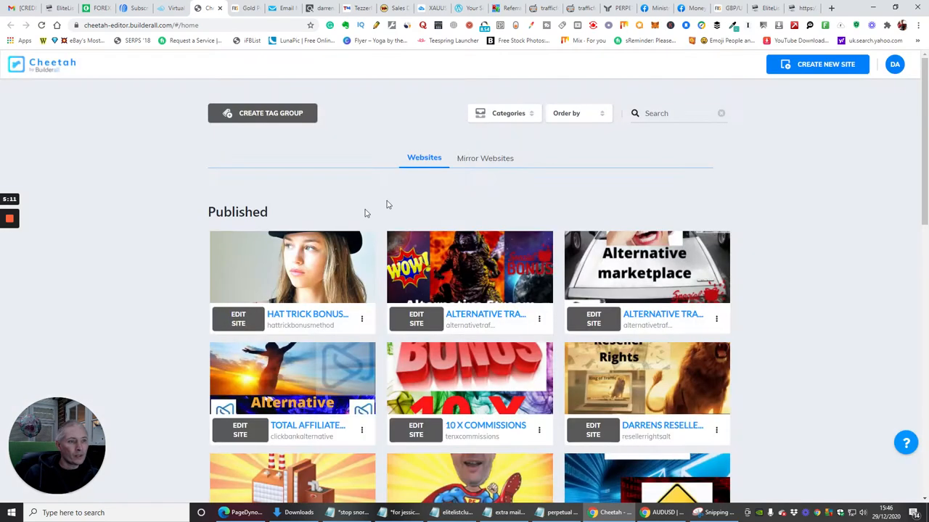
Edit the HOME page of the Amazing Ebook for affiliates and extra's published site
scroll(down, 3)
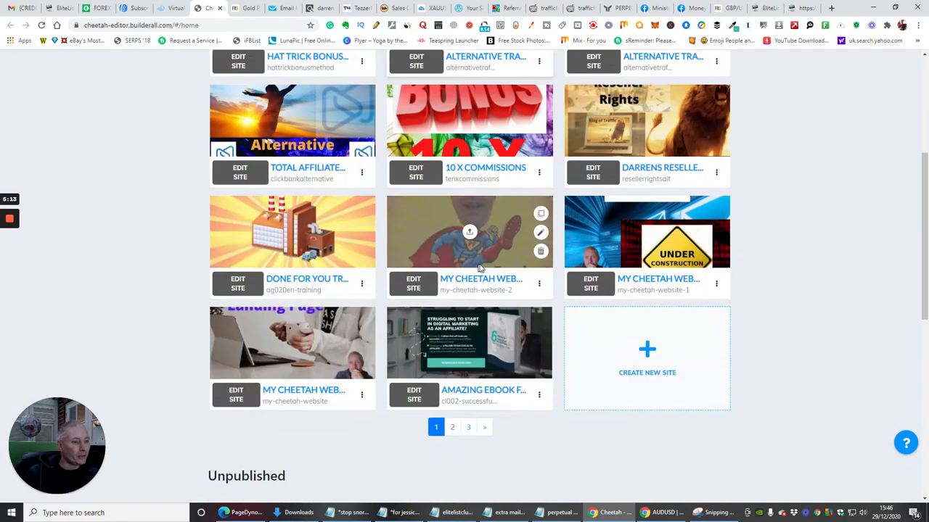
scroll(down, 3)
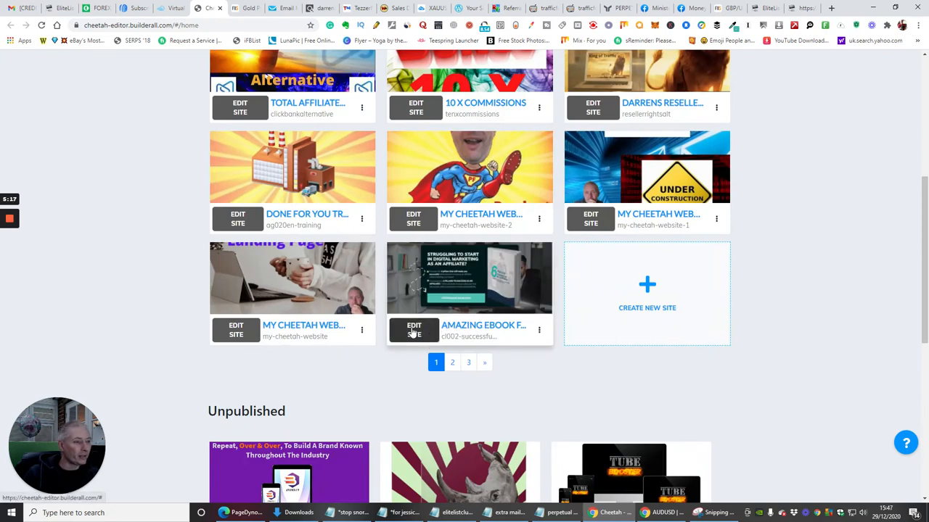
click(412, 330)
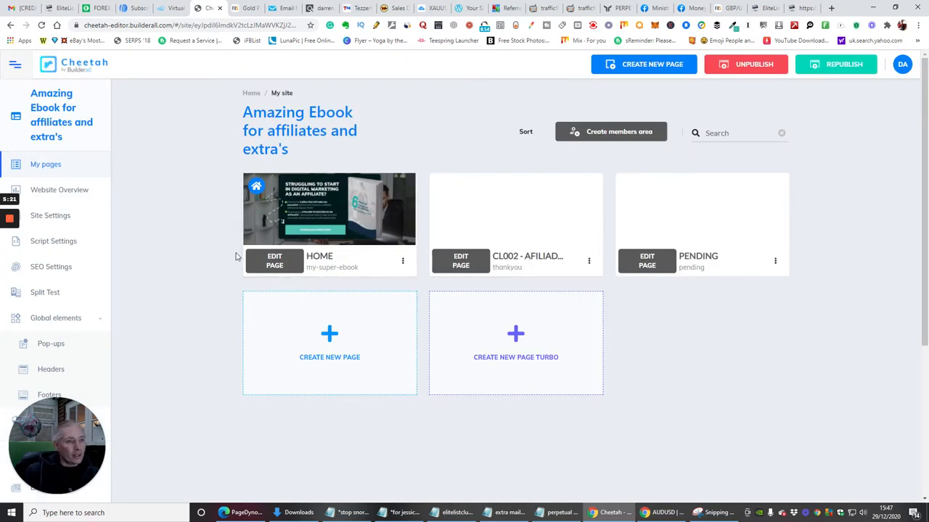
click(274, 260)
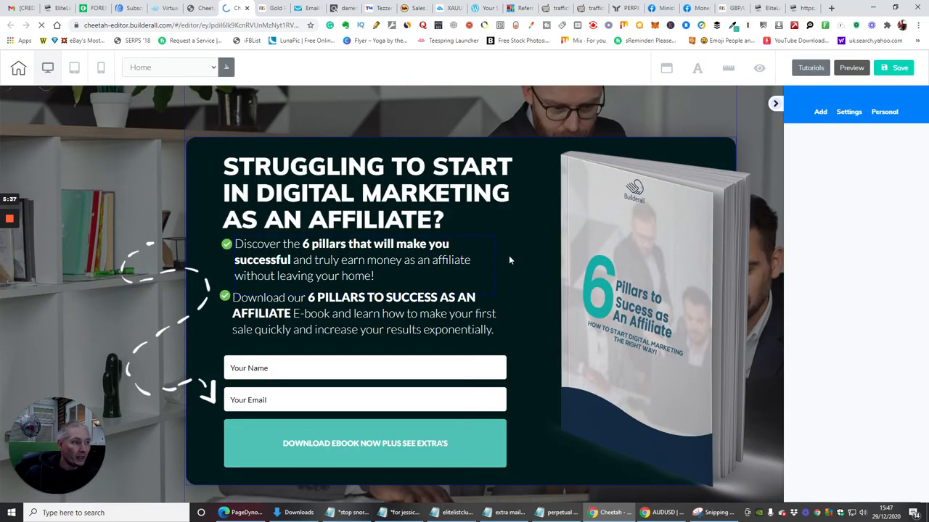
Select the description paragraph above the MailingBoss opt-in form to show its settings
scroll(down, 3)
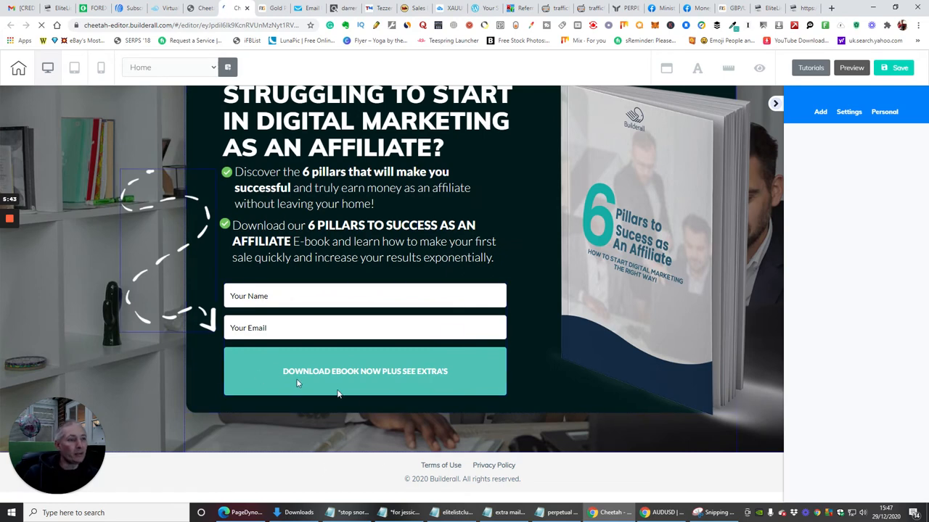
mouse_move(310, 400)
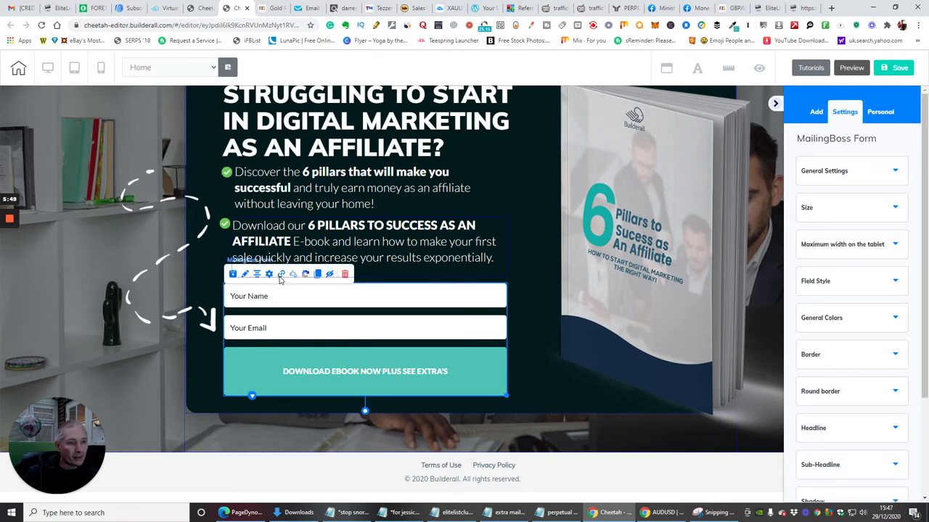
click(362, 241)
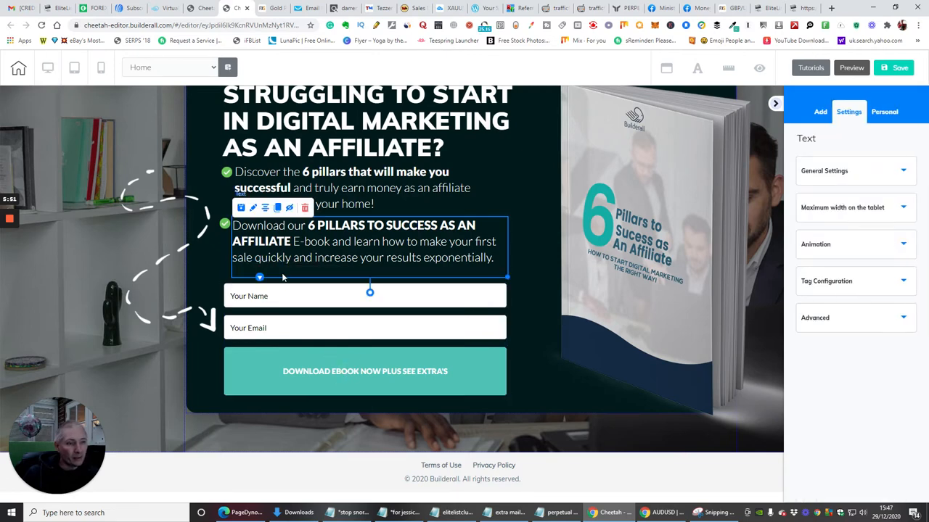
mouse_move(326, 364)
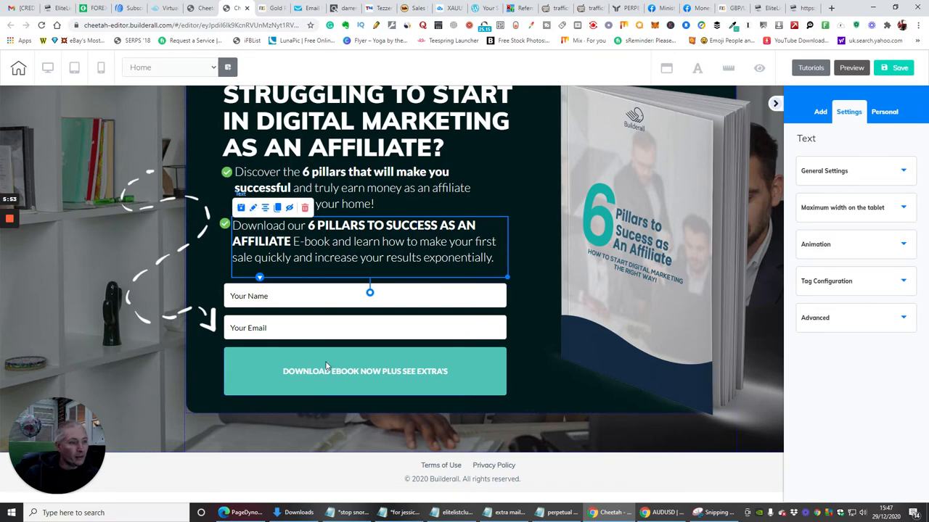
mouse_move(252, 208)
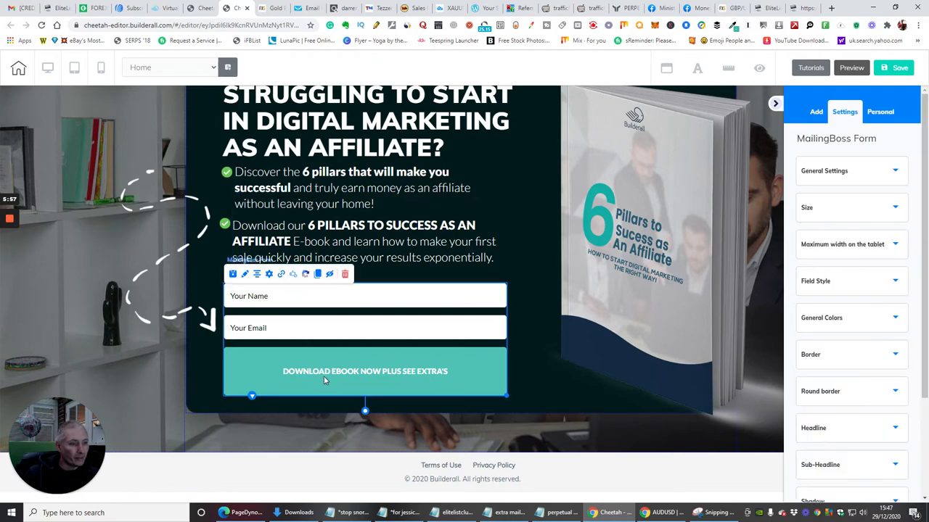
mouse_move(280, 275)
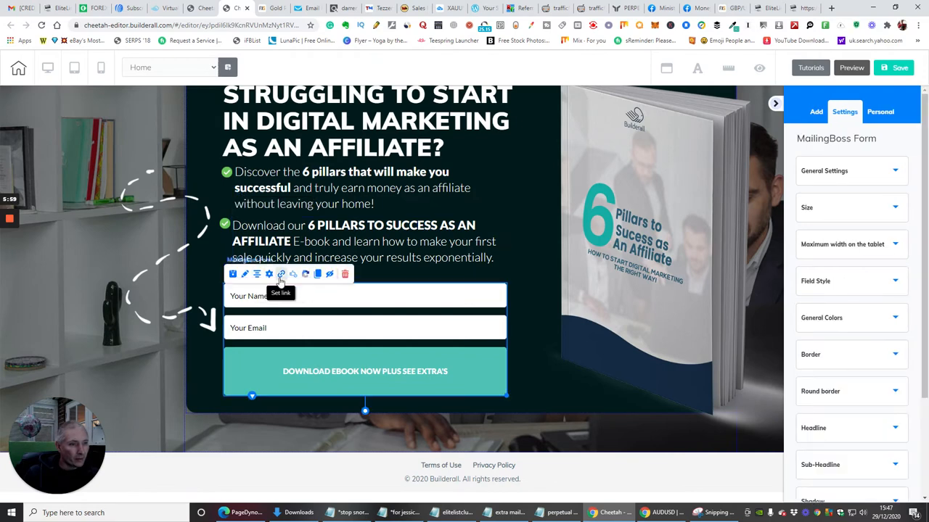
Choose a Web link for the opt-in form, then switch to the Elite List Club members page
click(281, 274)
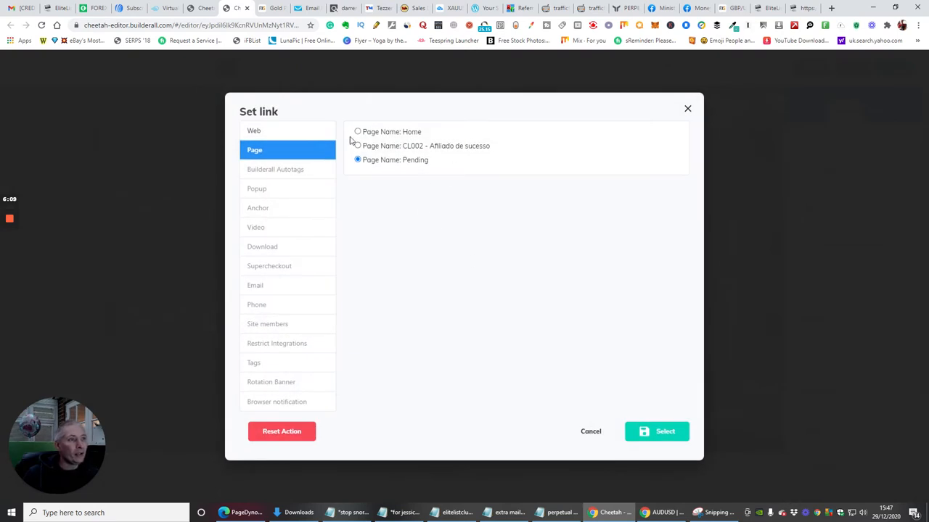
click(357, 160)
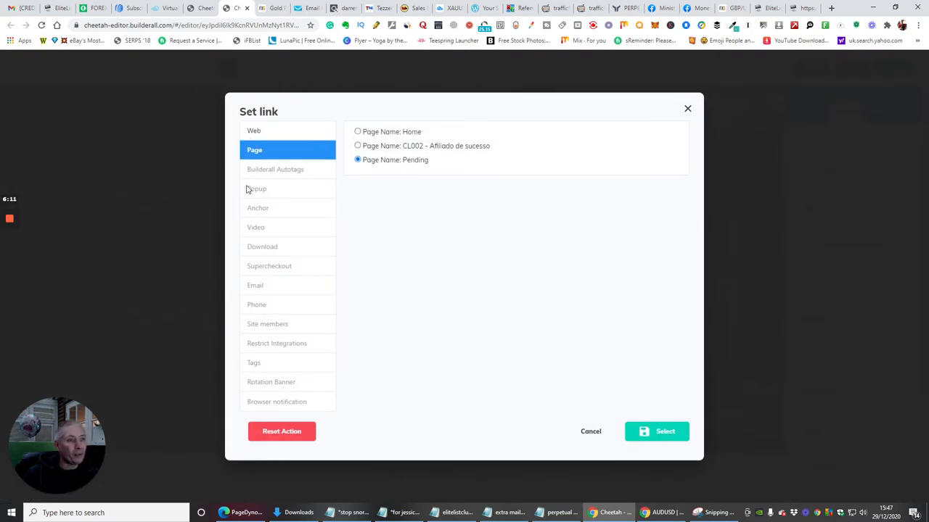
mouse_move(264, 169)
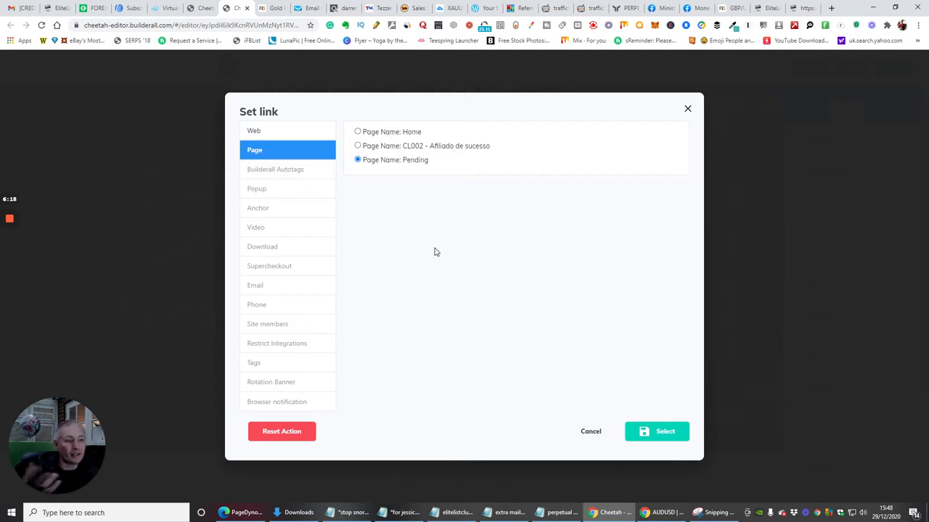
mouse_move(424, 199)
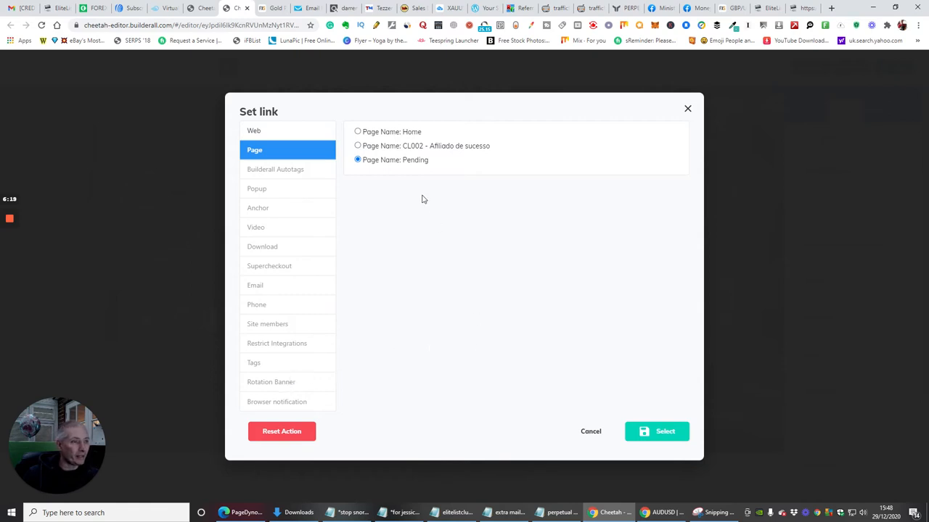
click(254, 130)
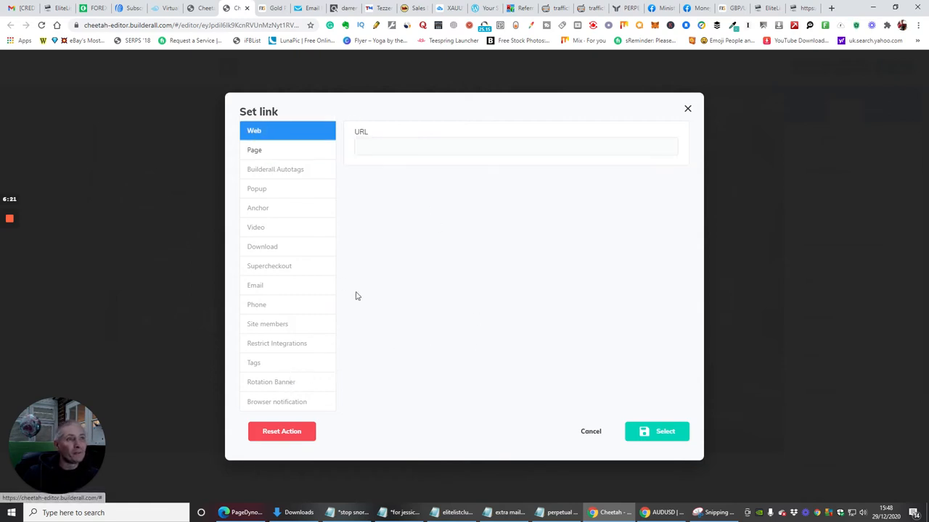
mouse_move(367, 187)
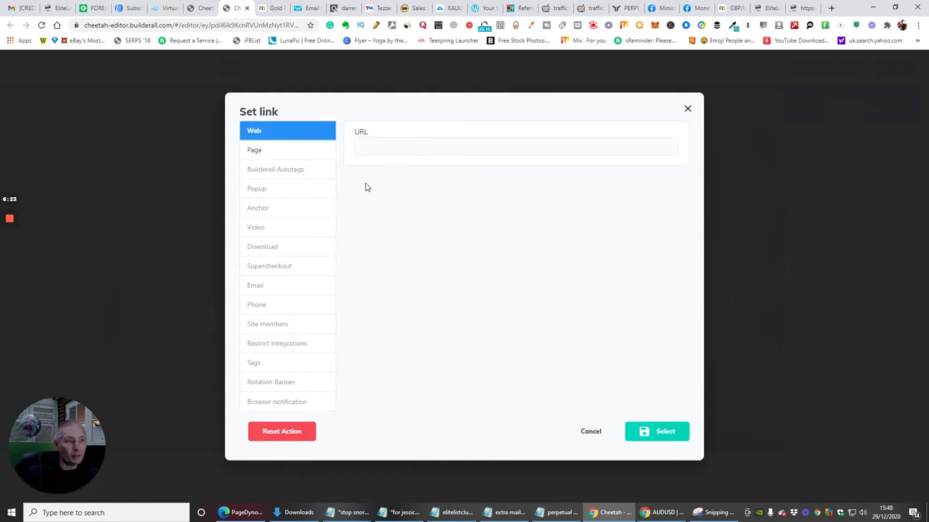
click(515, 146)
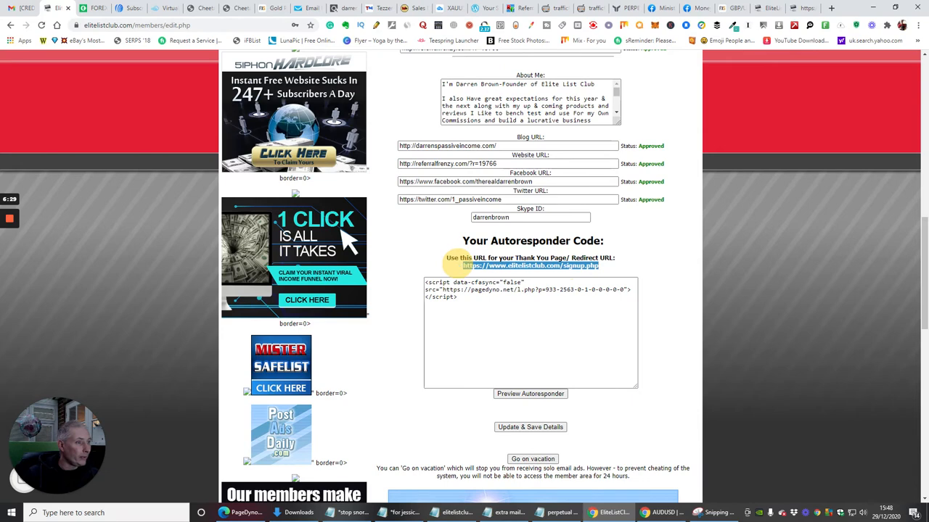
Copy the thank-you redirect signup URL, test it via Paste and go, and return to the editor
right_click(530, 266)
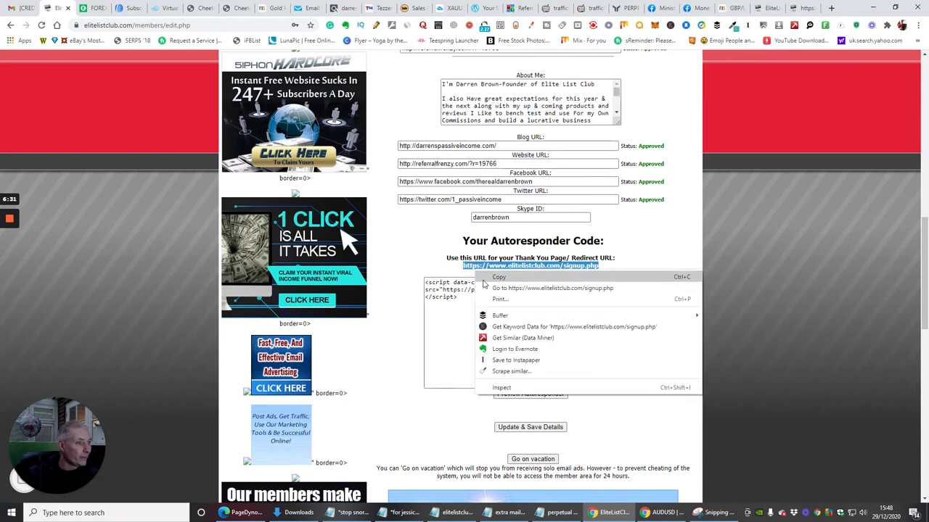
click(498, 277)
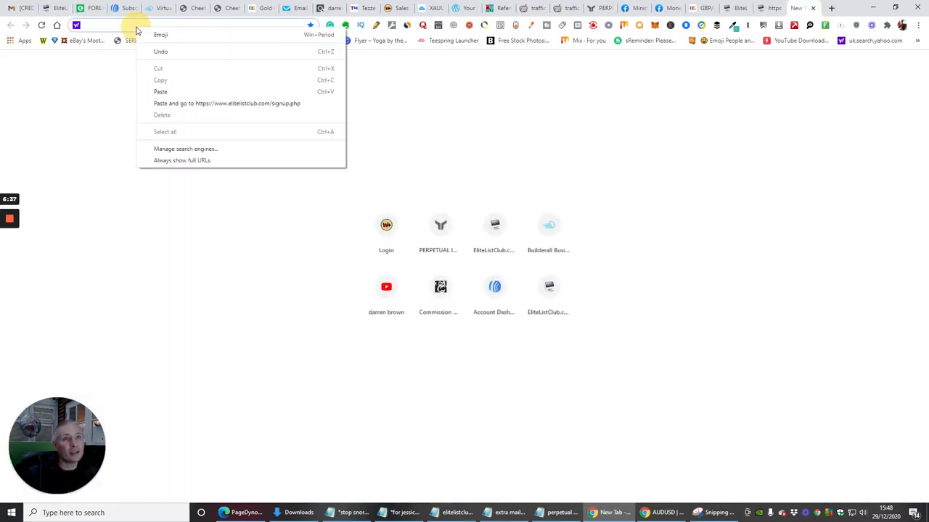
click(226, 103)
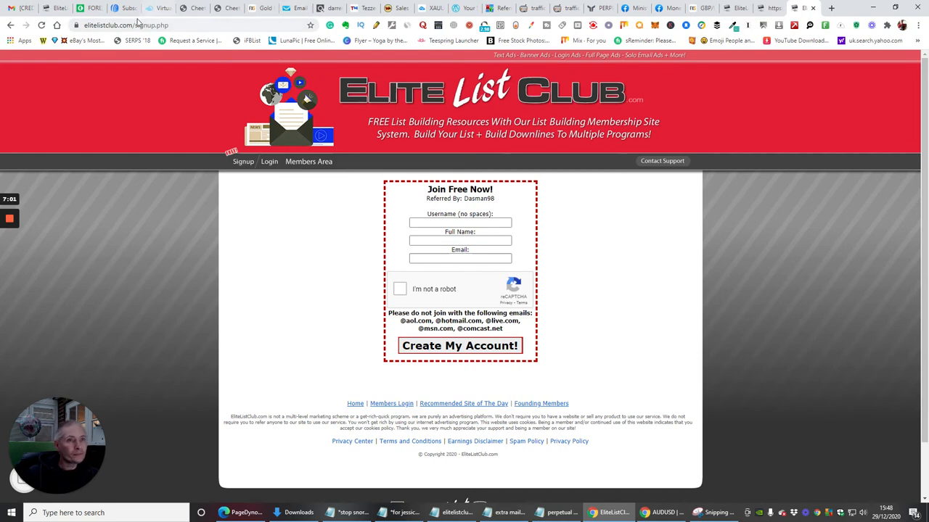
click(163, 8)
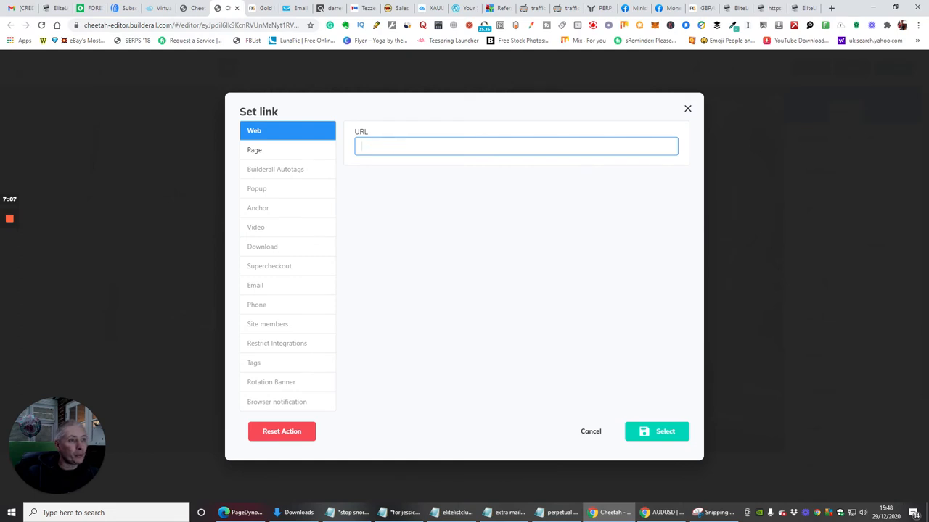
text(https://www.elitelistclub.com/signup.php)
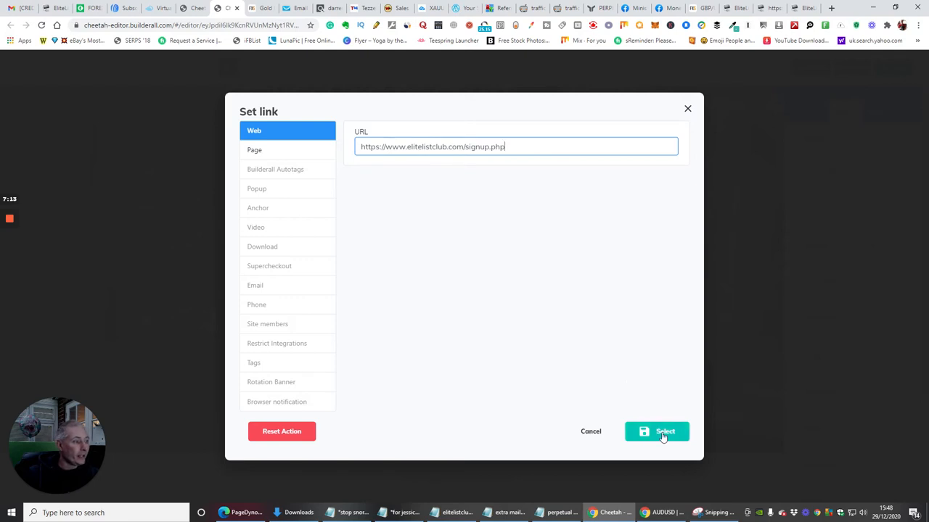
click(661, 432)
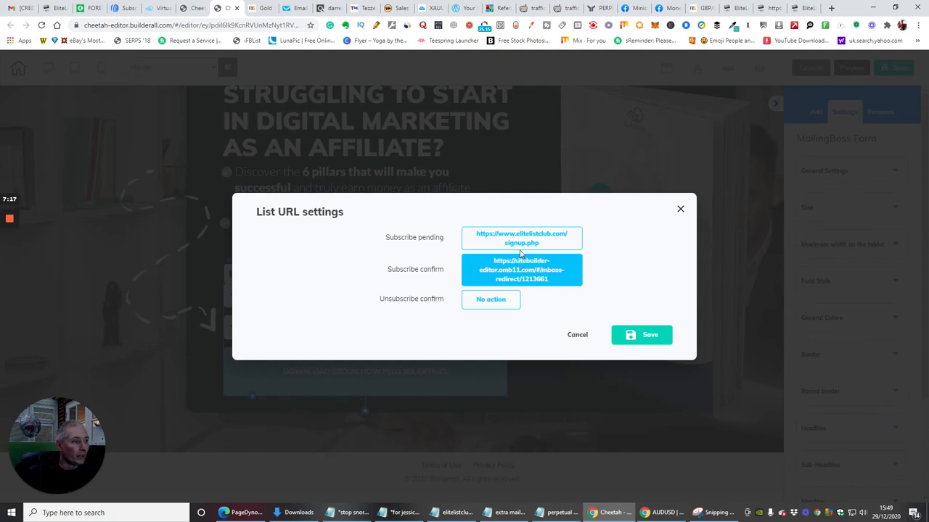
mouse_move(489, 270)
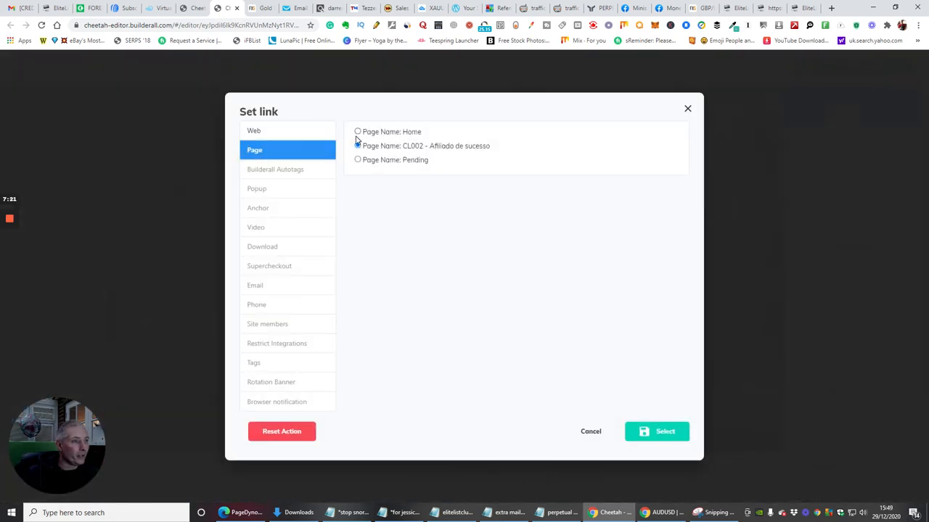
Set the confirmed-subscribe link to the same Elite List Club signup URL and save the list URL settings
click(358, 145)
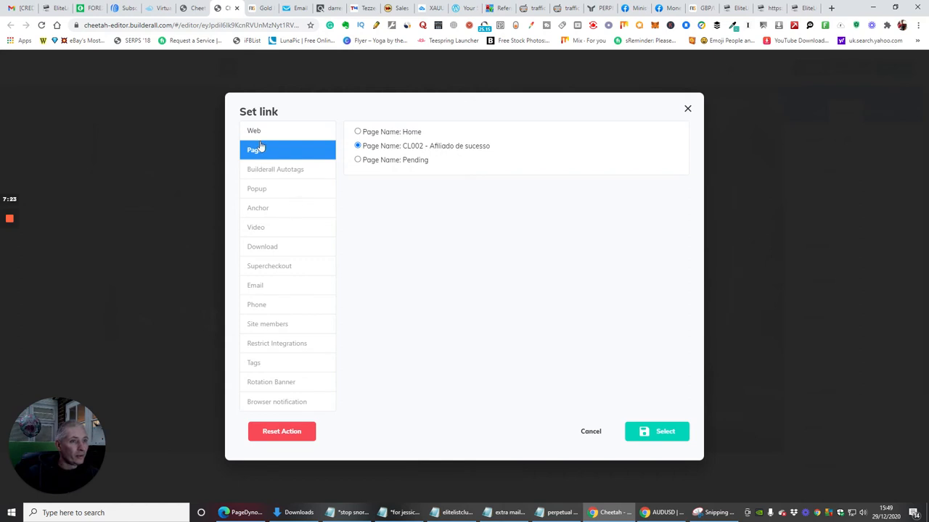
click(254, 130)
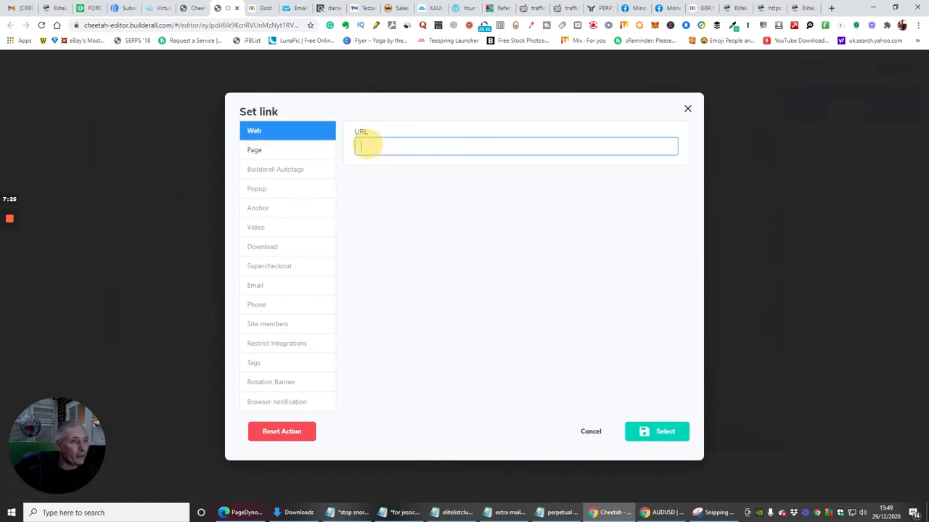
text(https://www.elitelistclub.com/signup.php)
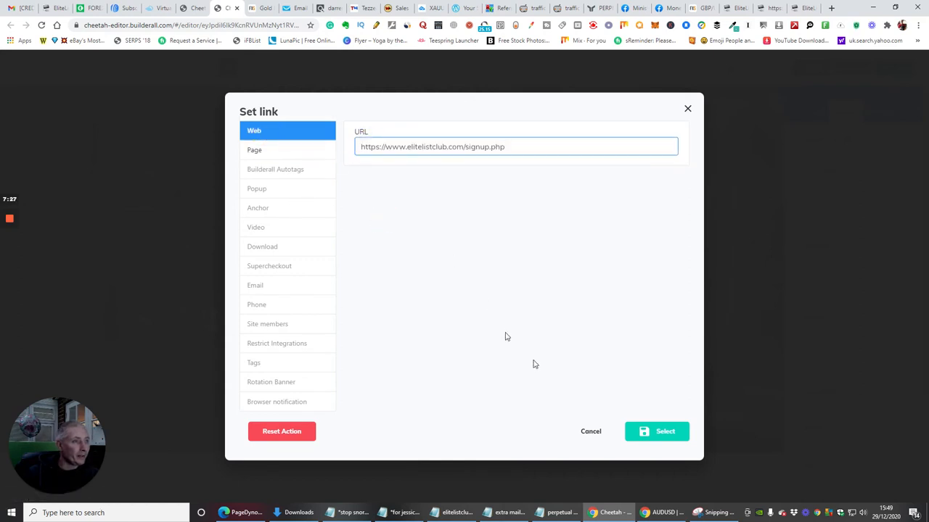
click(657, 430)
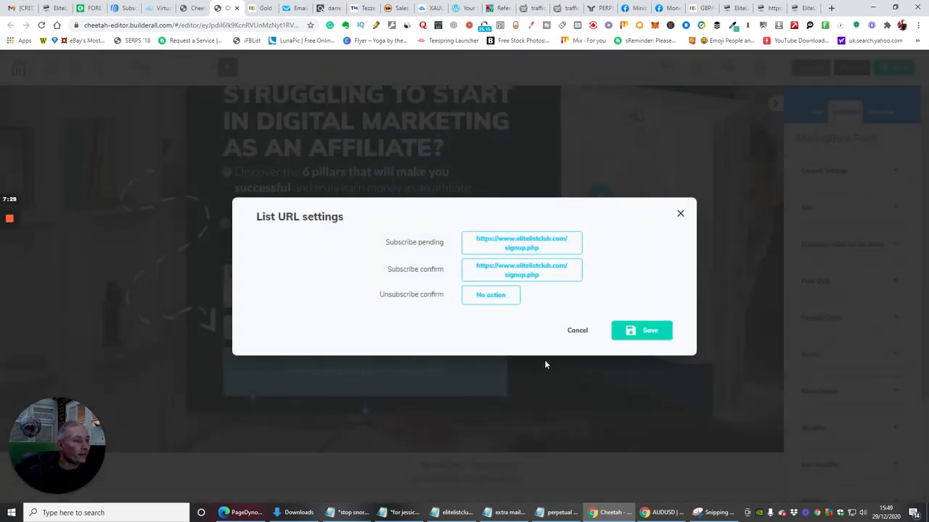
click(641, 330)
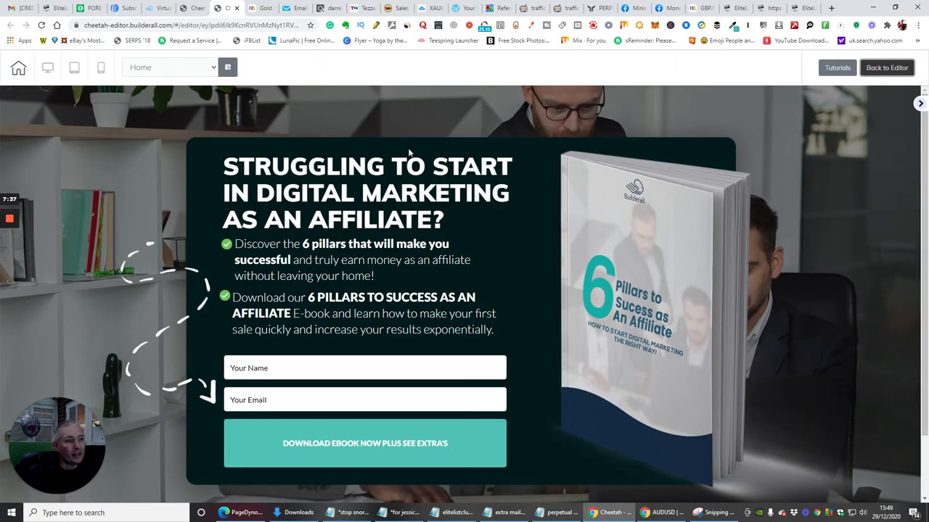
mouse_move(460, 269)
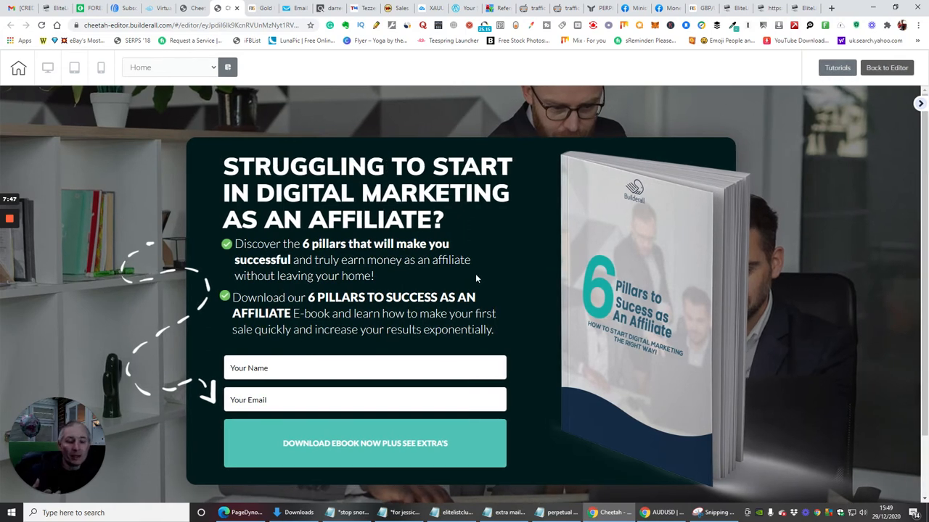
mouse_move(377, 426)
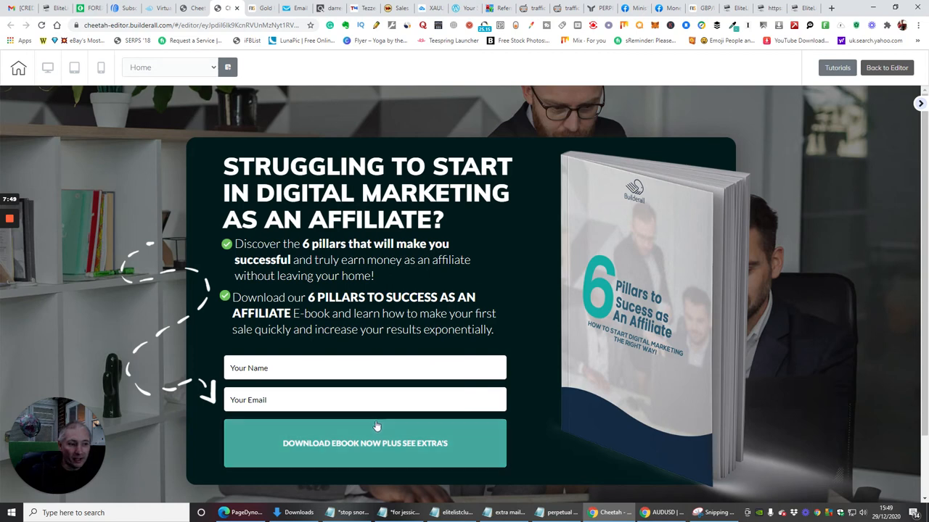
mouse_move(316, 440)
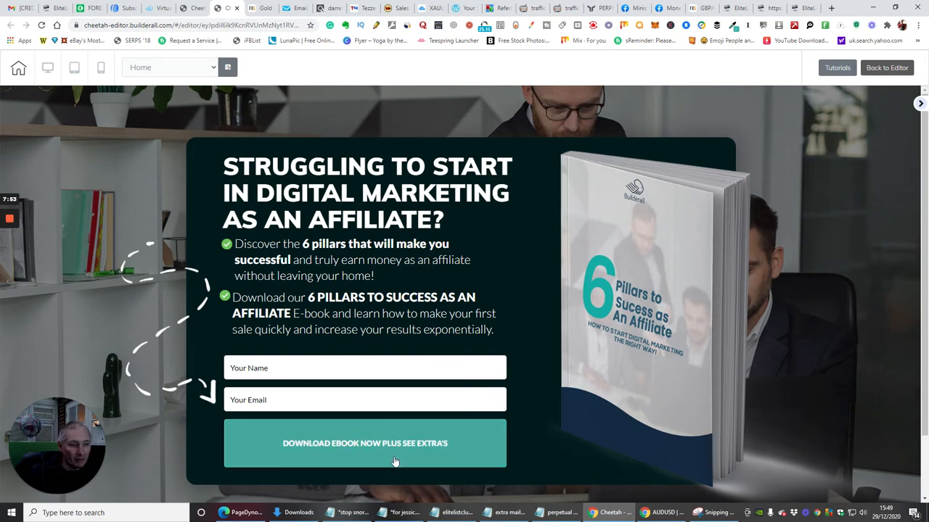
mouse_move(381, 439)
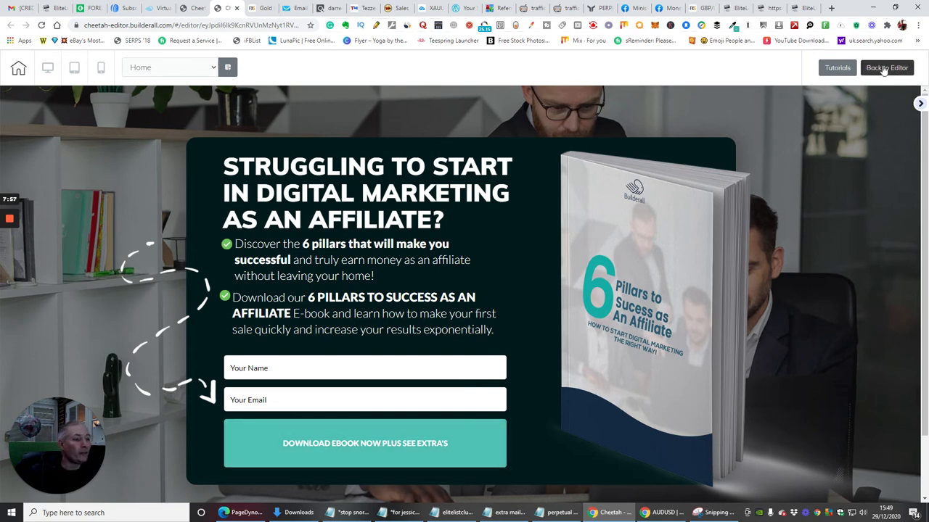
mouse_move(882, 75)
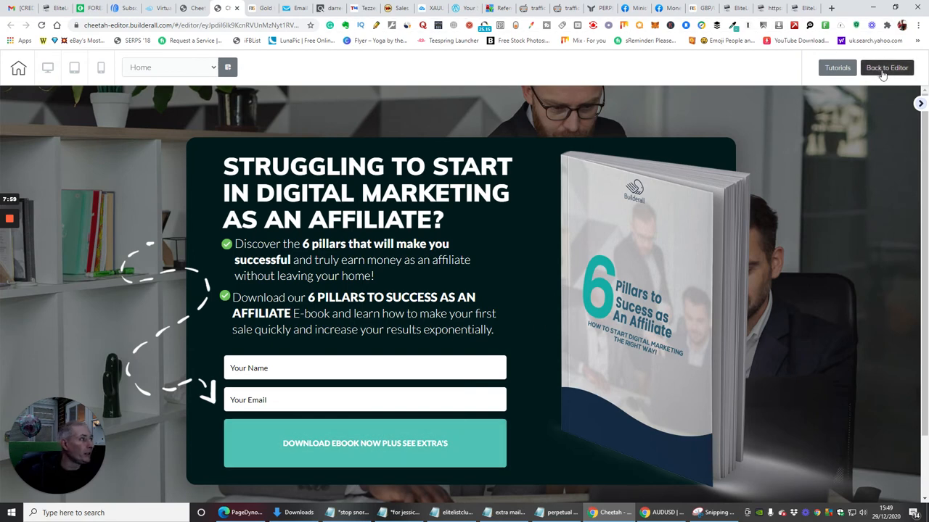
click(886, 67)
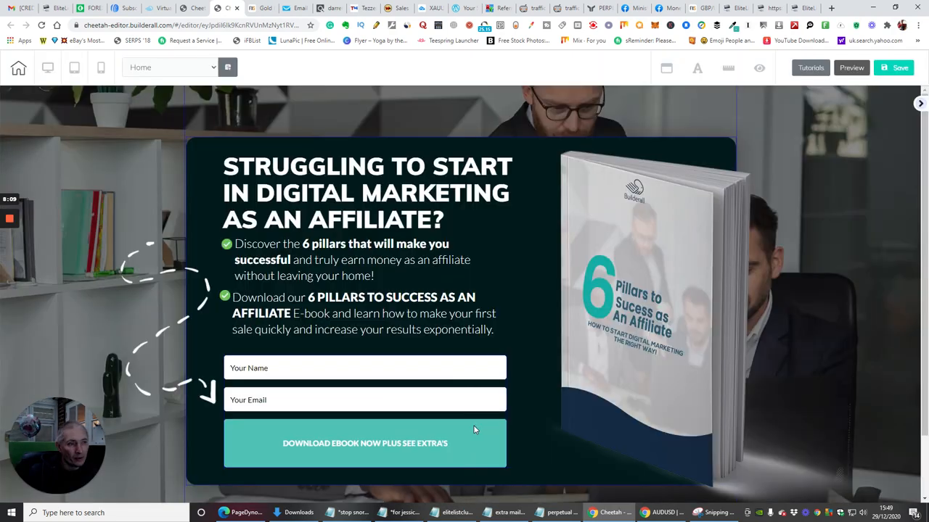
click(894, 66)
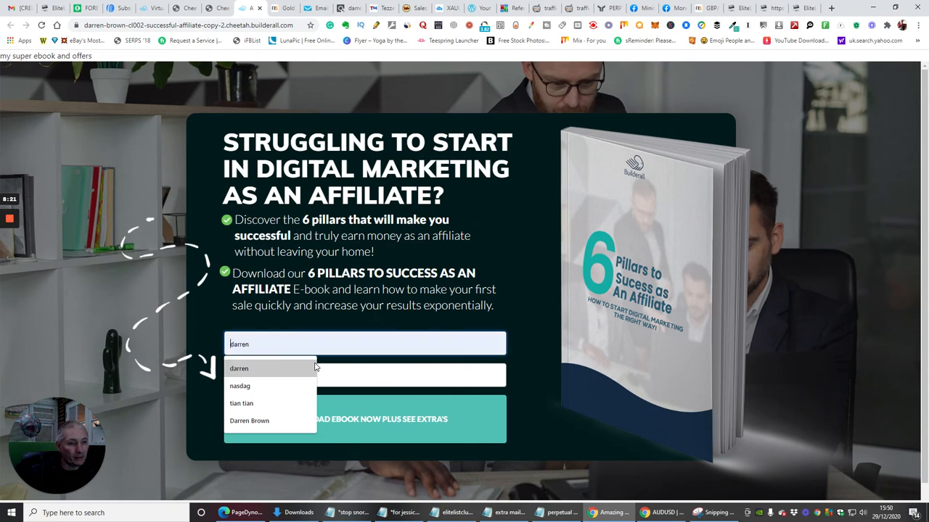
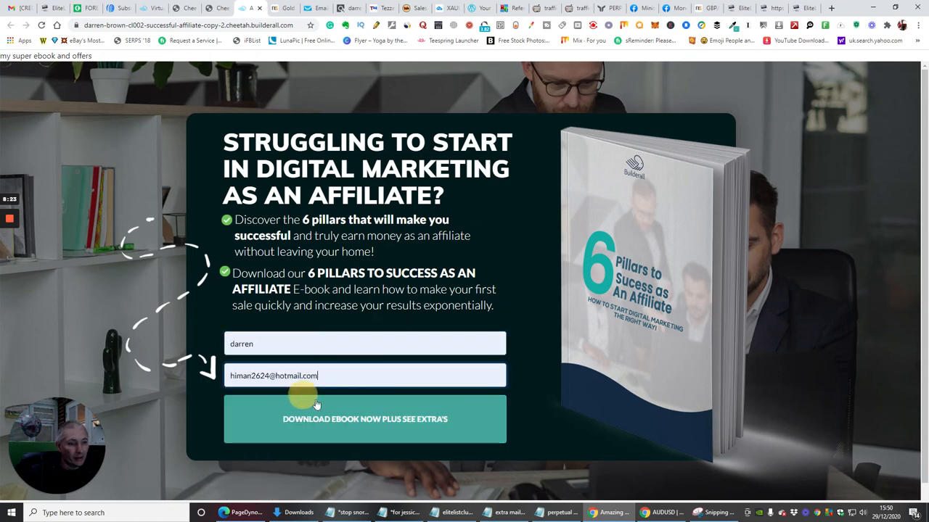
click(365, 419)
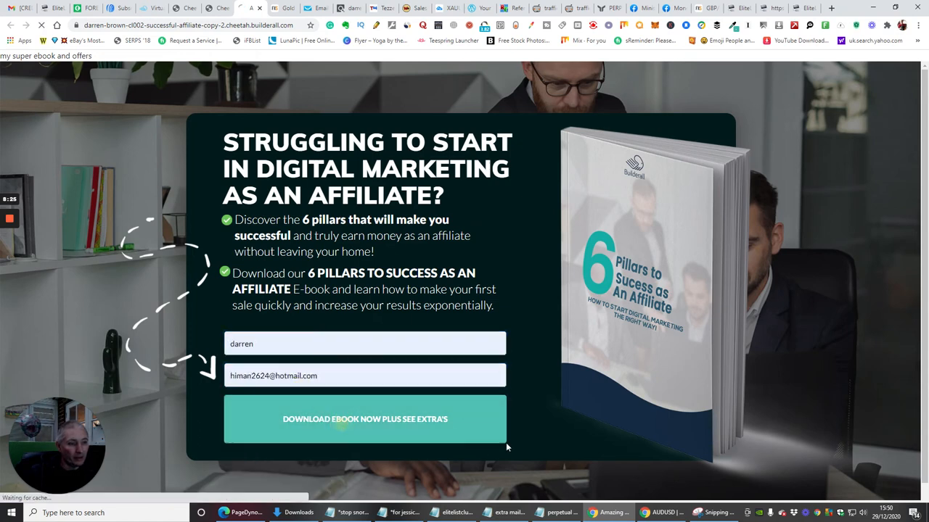
click(364, 419)
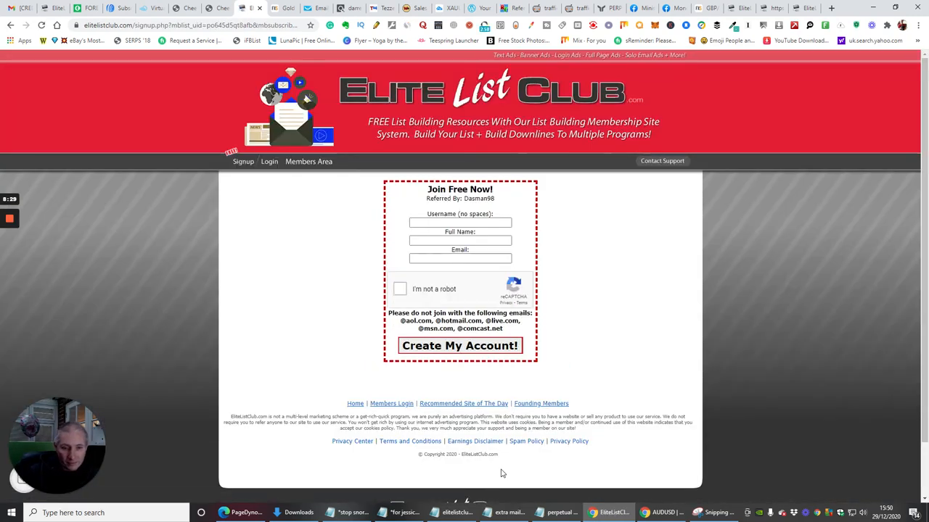
mouse_move(455, 364)
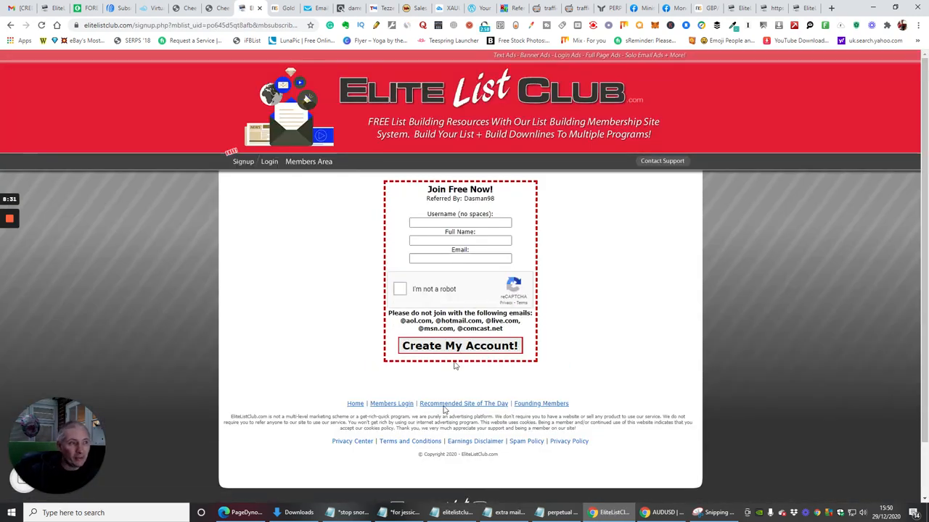
mouse_move(623, 279)
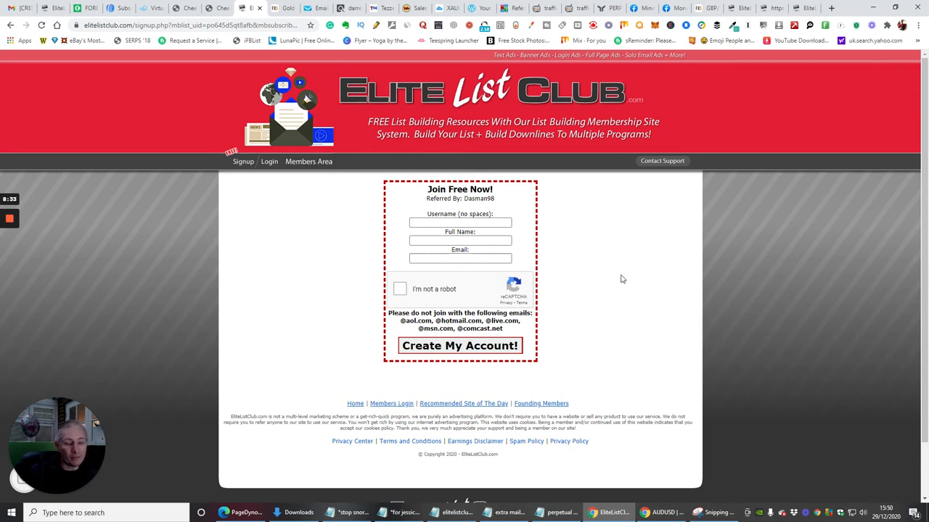
mouse_move(401, 216)
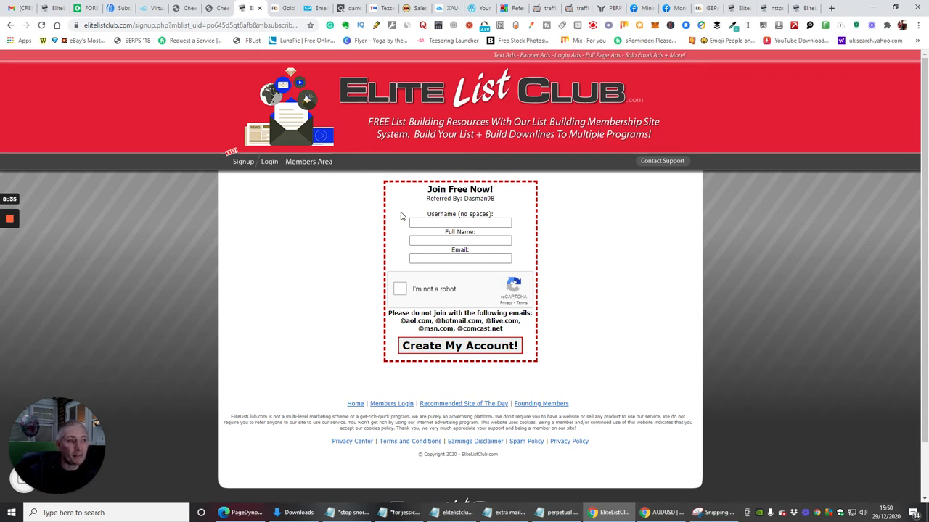
Activate the Username field on the Join Free Now signup page, showing saved suggestions
click(459, 222)
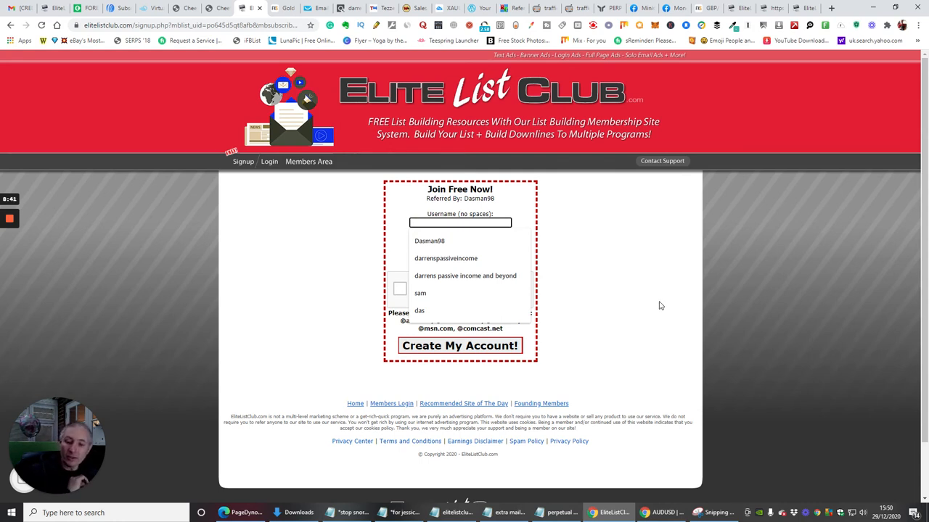
mouse_move(655, 323)
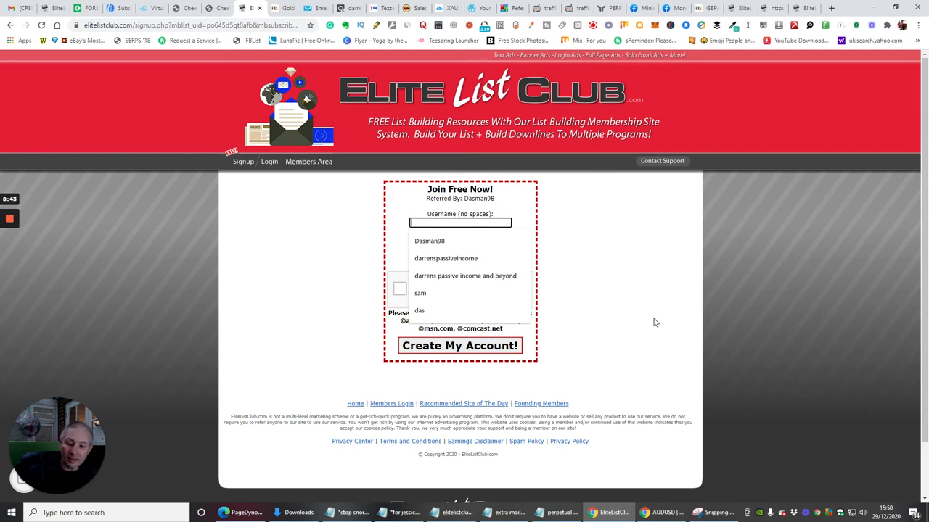
mouse_move(638, 280)
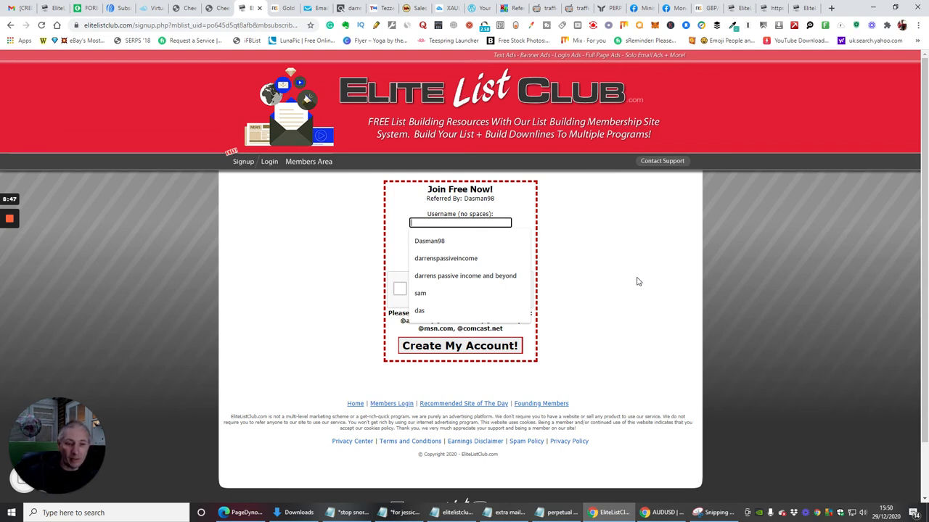
mouse_move(624, 276)
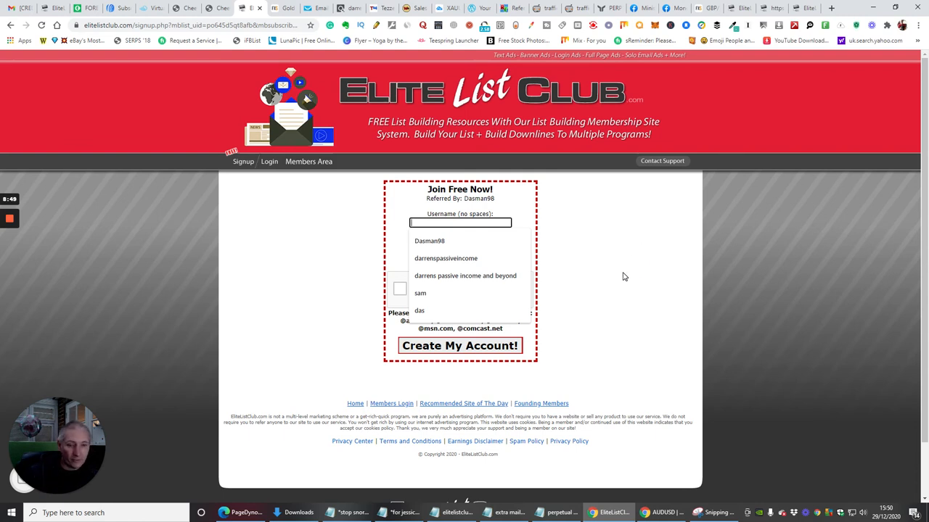
mouse_move(613, 282)
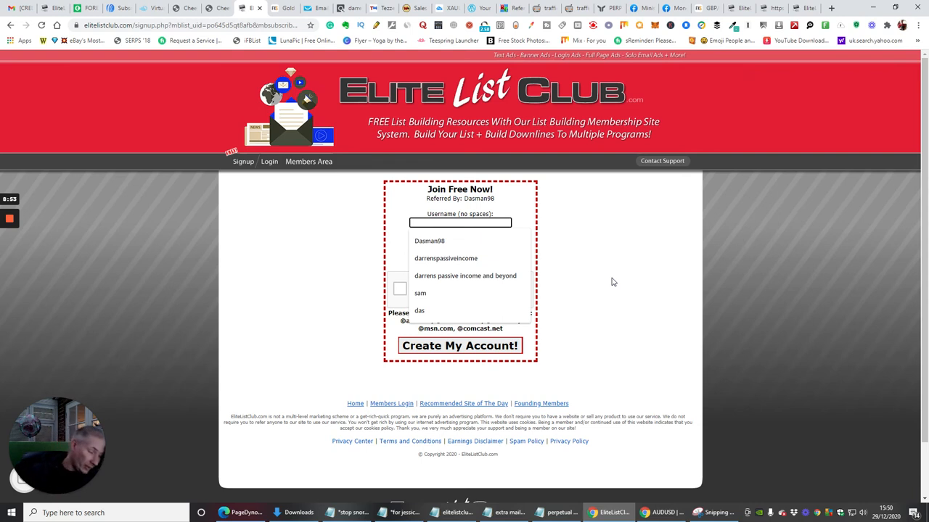
click(445, 259)
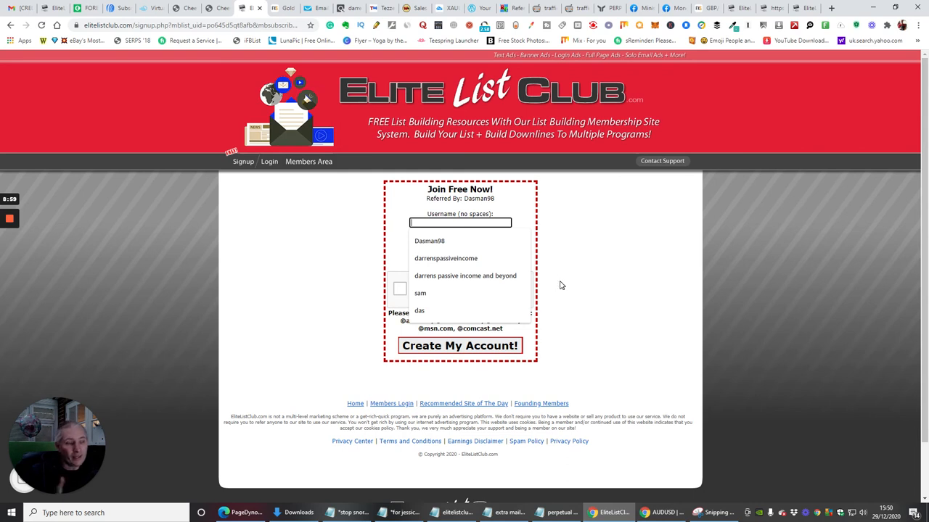
mouse_move(598, 288)
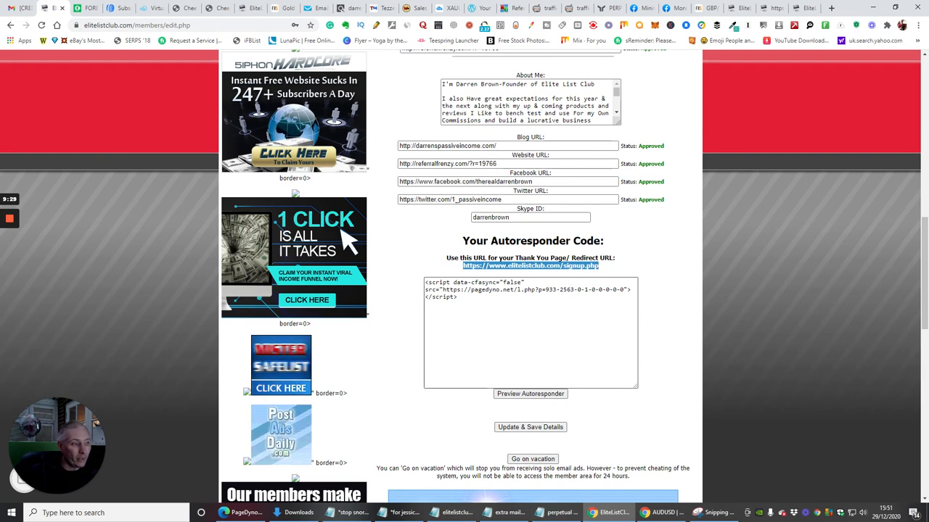
scroll(down, 3)
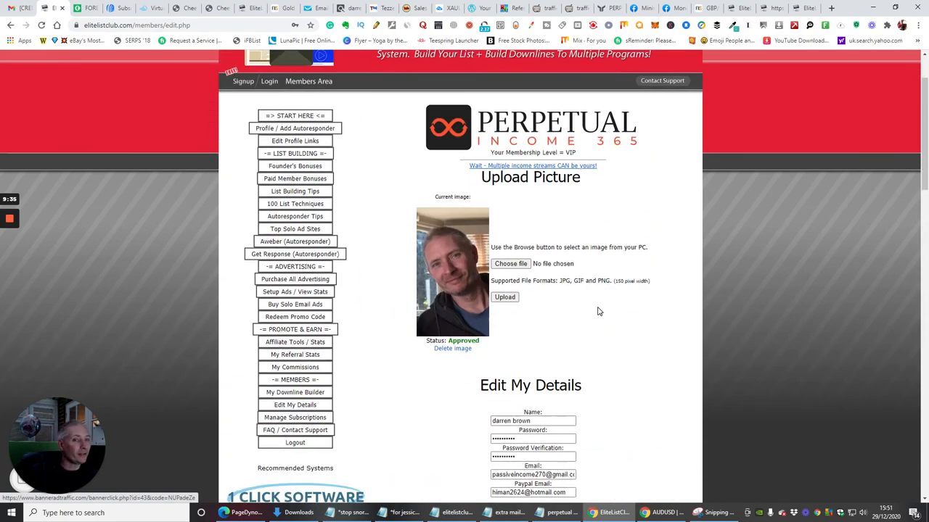
scroll(down, 3)
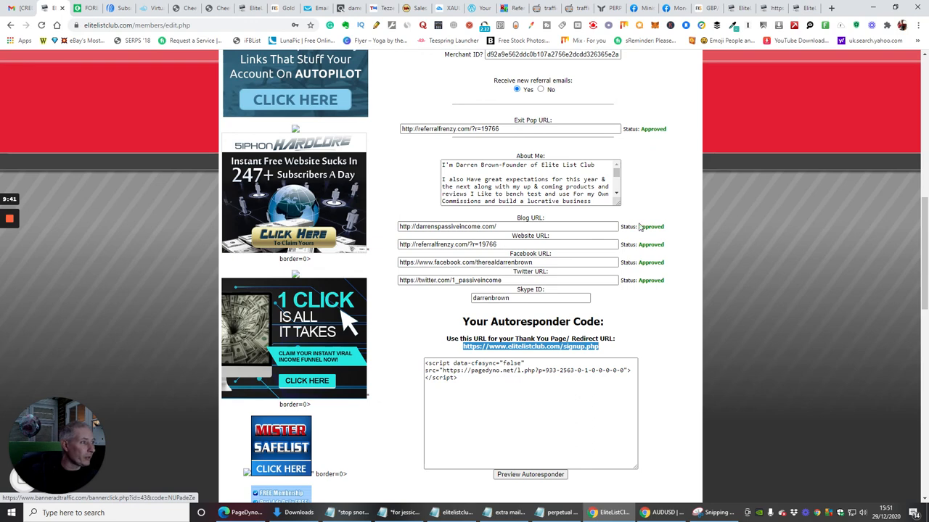
scroll(down, 3)
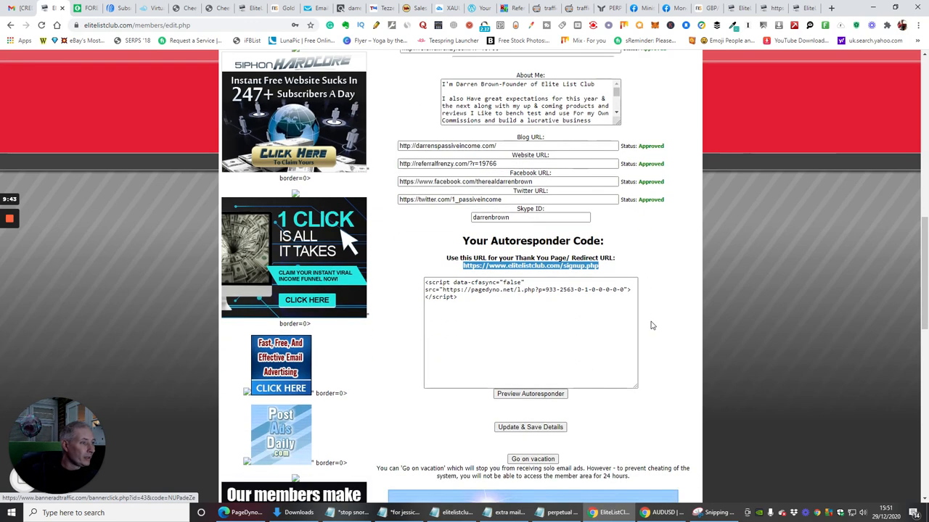
scroll(down, 3)
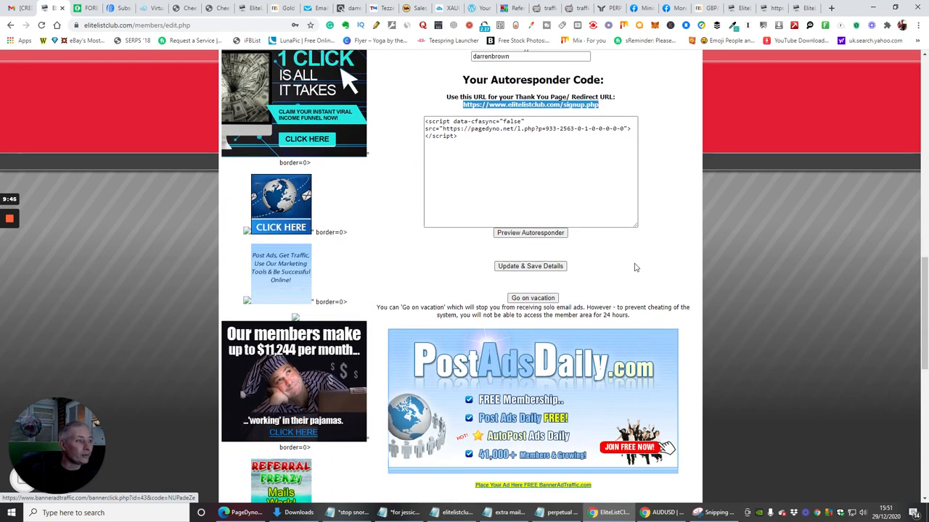